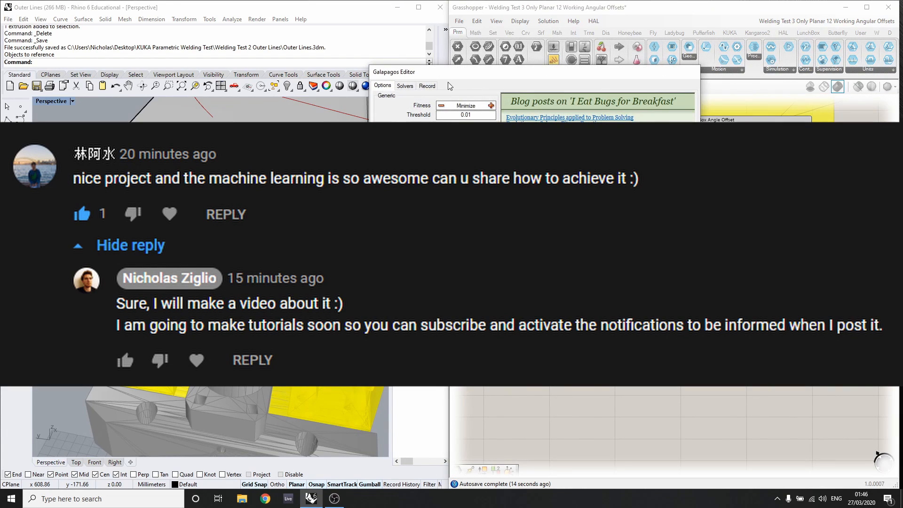
# Start the Galapagos evolutionary solver on the demo and stop it after a few generations
pyautogui.click(405, 85)
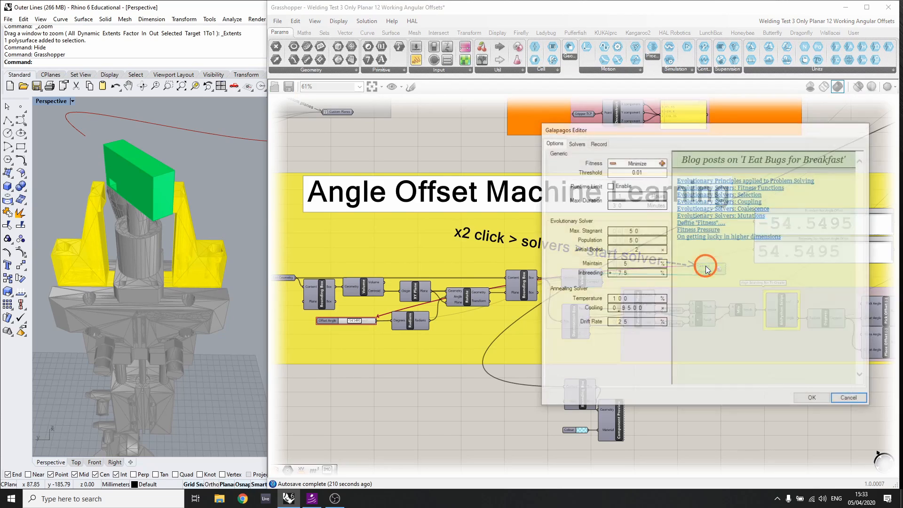
pyautogui.click(576, 143)
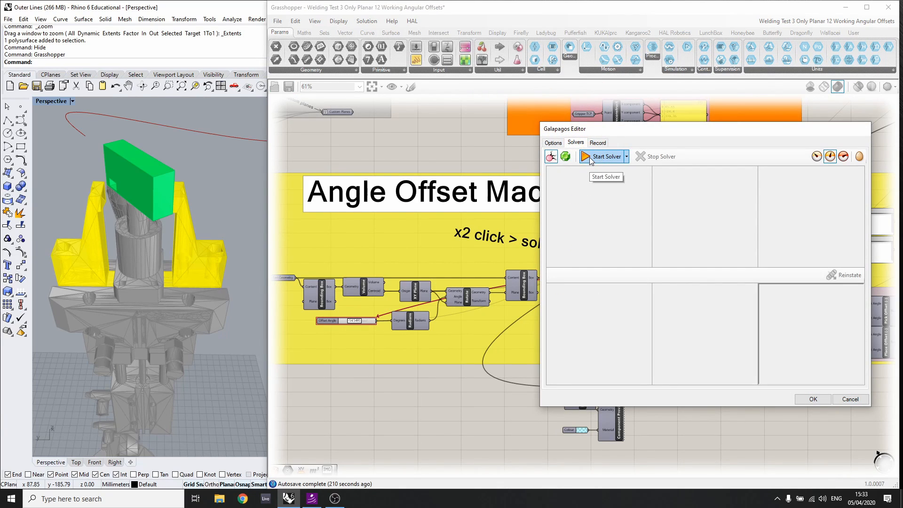
pyautogui.click(602, 156)
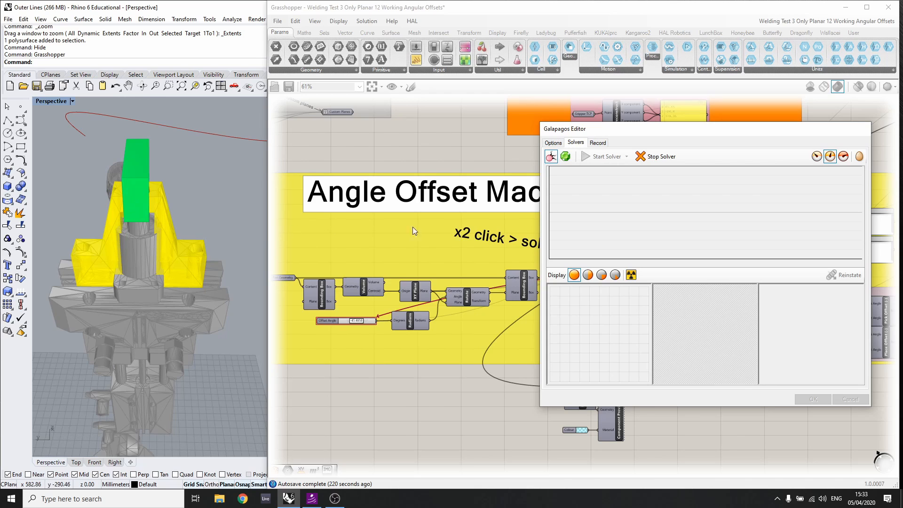
pyautogui.click(654, 157)
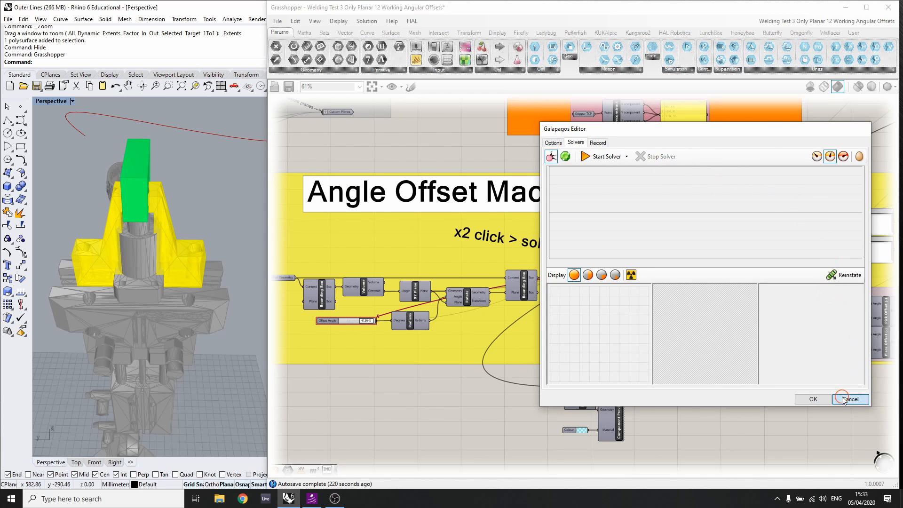
# Cancel the editor without keeping results, then run the solver again
pyautogui.click(851, 399)
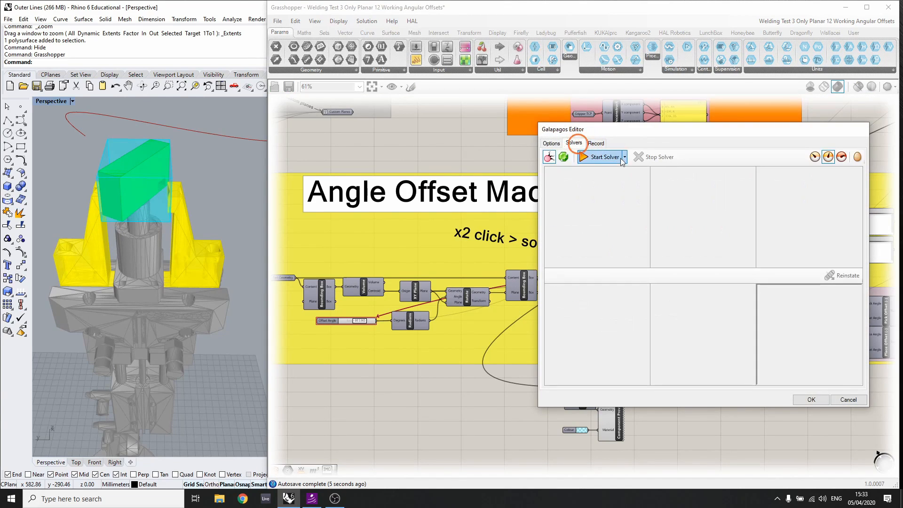
pyautogui.click(600, 156)
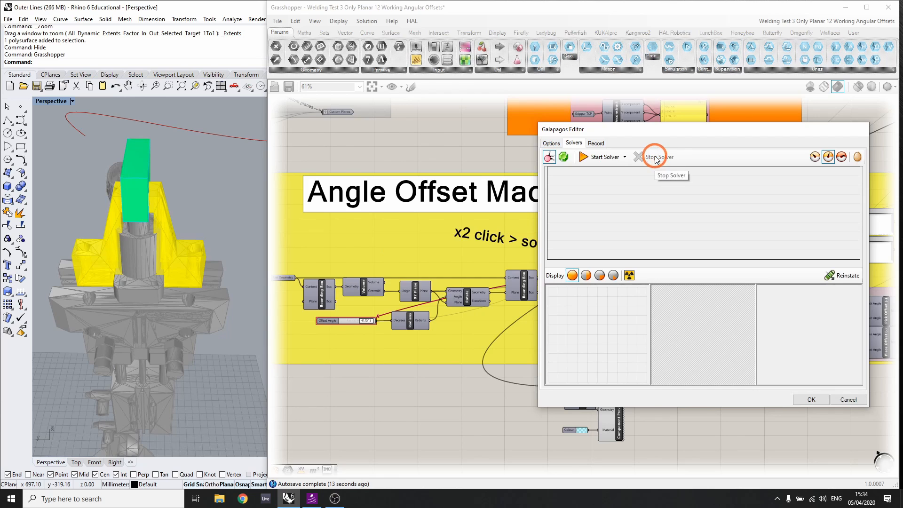
pyautogui.moveTo(811, 400)
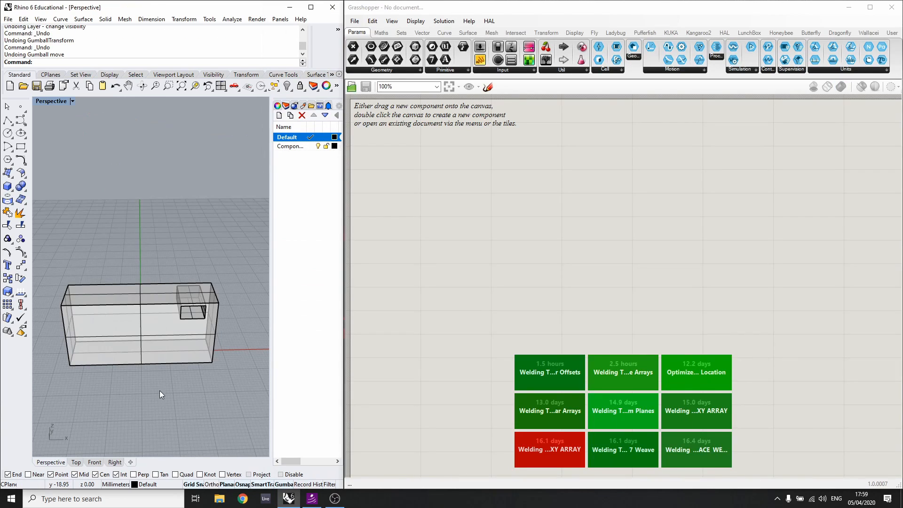
# Add a Geometry parameter and reference the box model into it via Set one Geometry
pyautogui.click(139, 323)
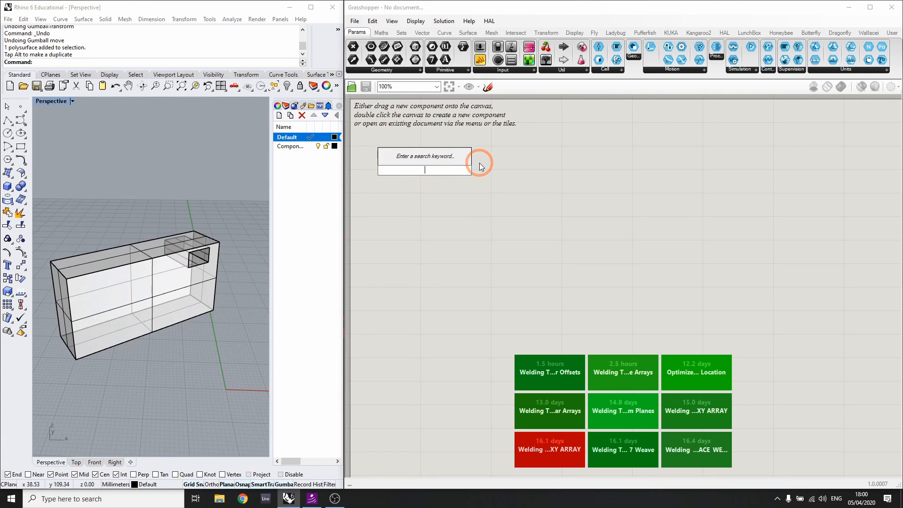
pyautogui.write('geo')
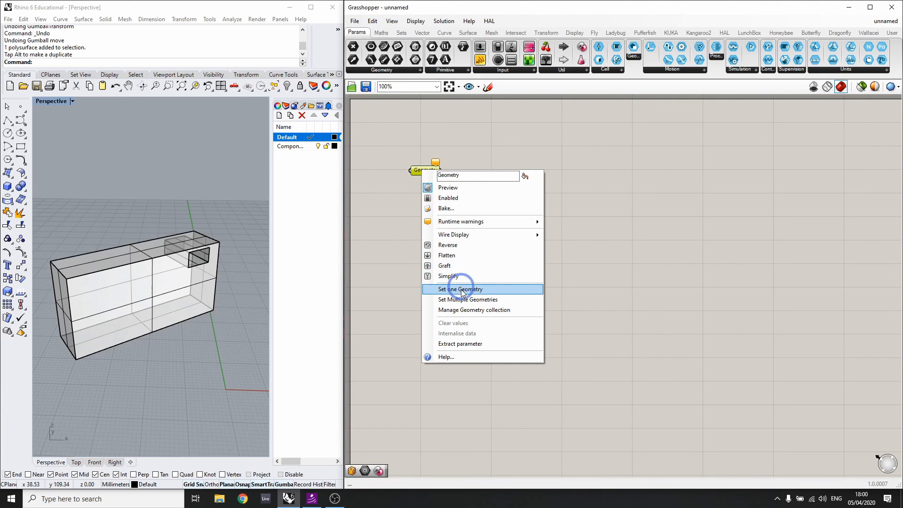
pyautogui.click(459, 289)
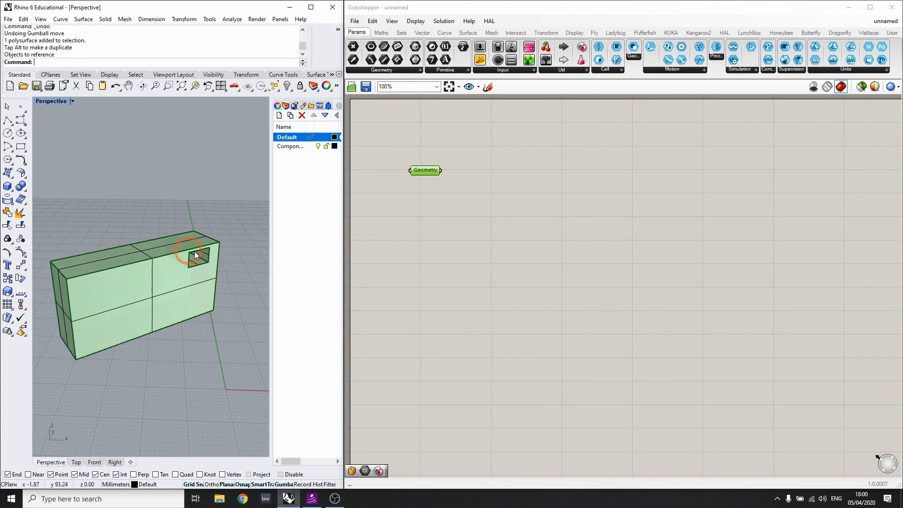
pyautogui.click(291, 146)
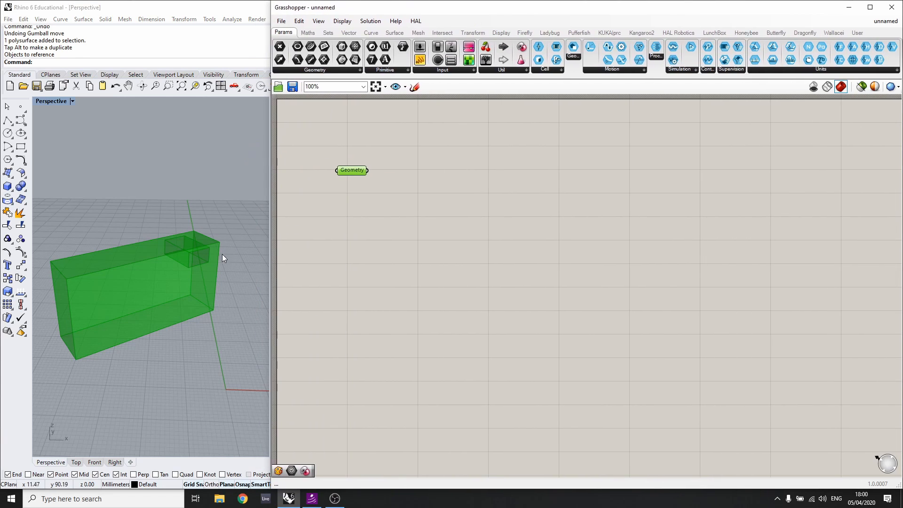
pyautogui.moveTo(352, 170); pyautogui.dragTo(320, 158)
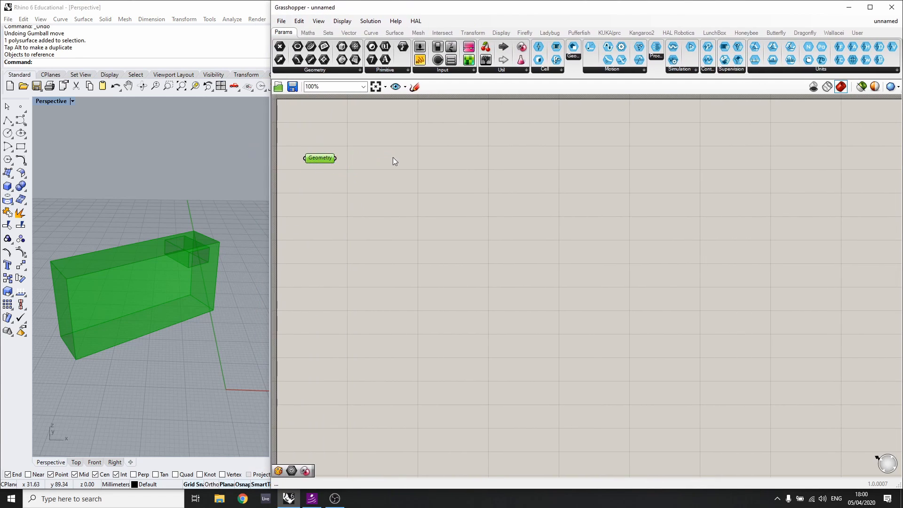
# Add a Bounding Box component fed by the Geometry parameter
pyautogui.doubleClick(394, 160)
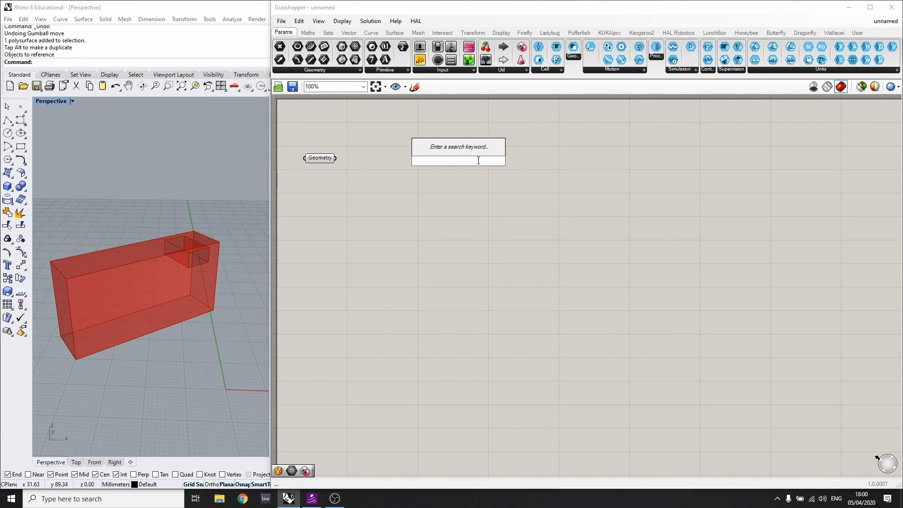
pyautogui.write('boun')
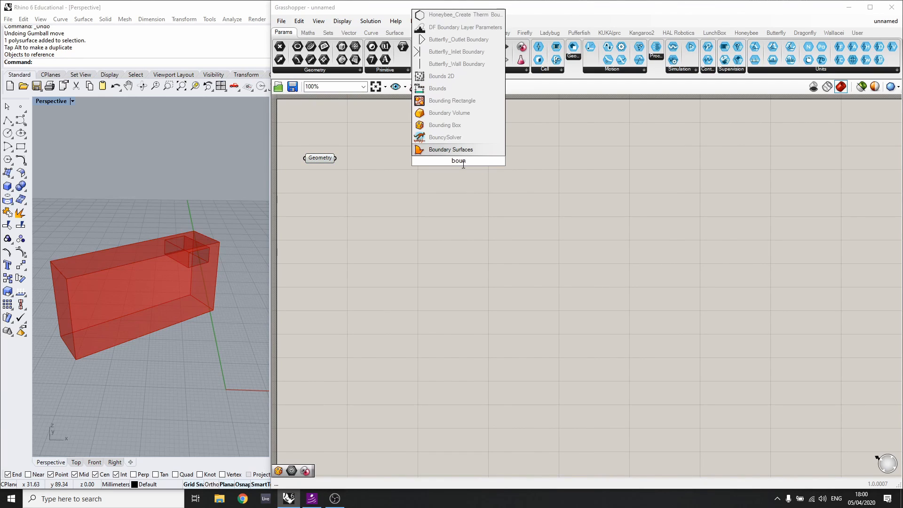
pyautogui.click(445, 125)
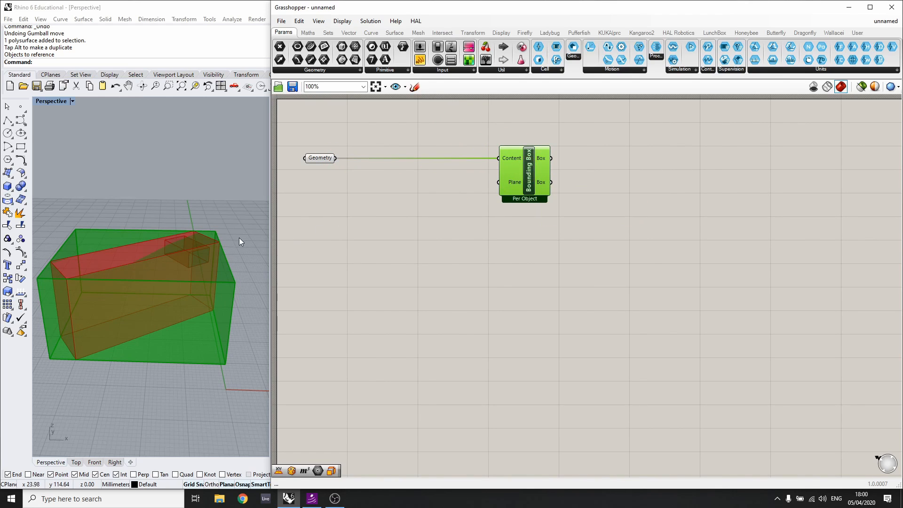
pyautogui.moveTo(177, 255)
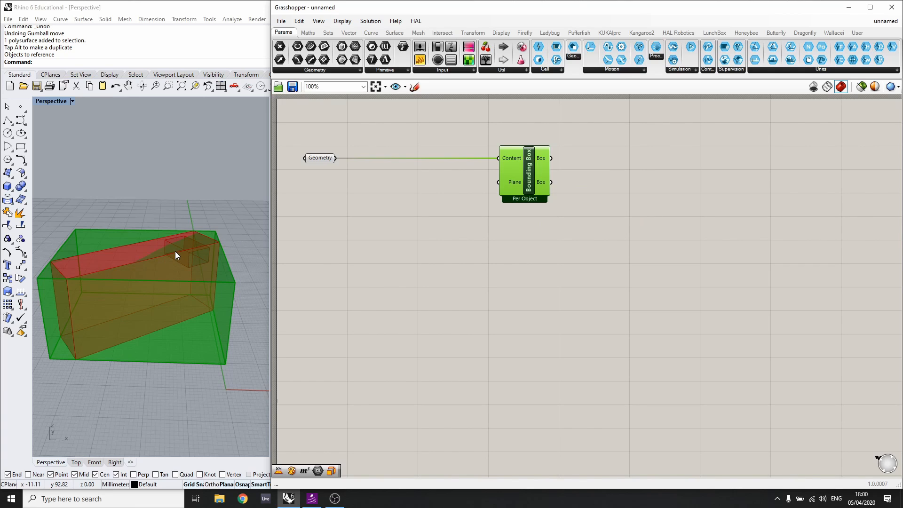
pyautogui.moveTo(127, 267)
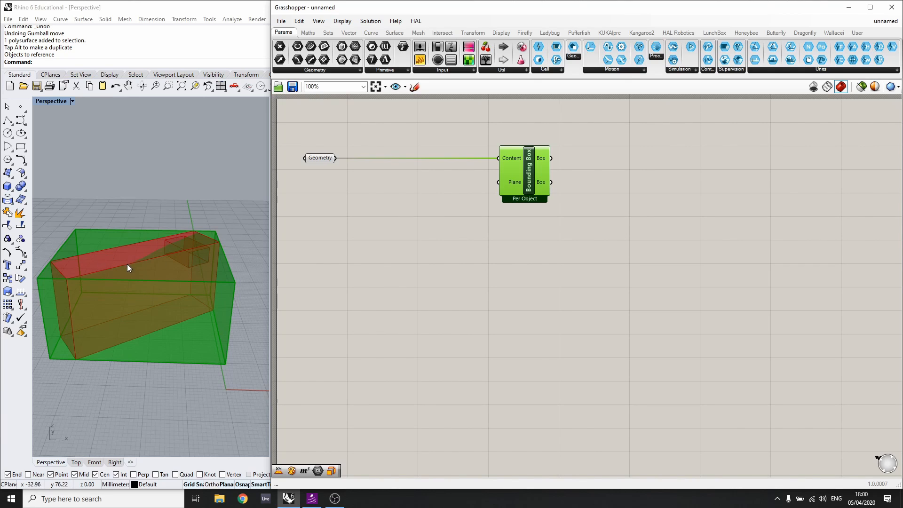
pyautogui.moveTo(148, 263)
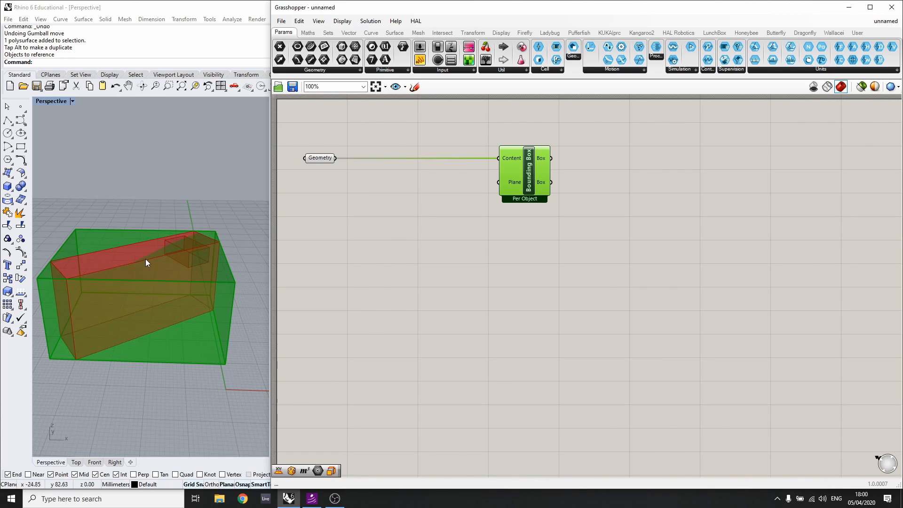
pyautogui.moveTo(120, 236)
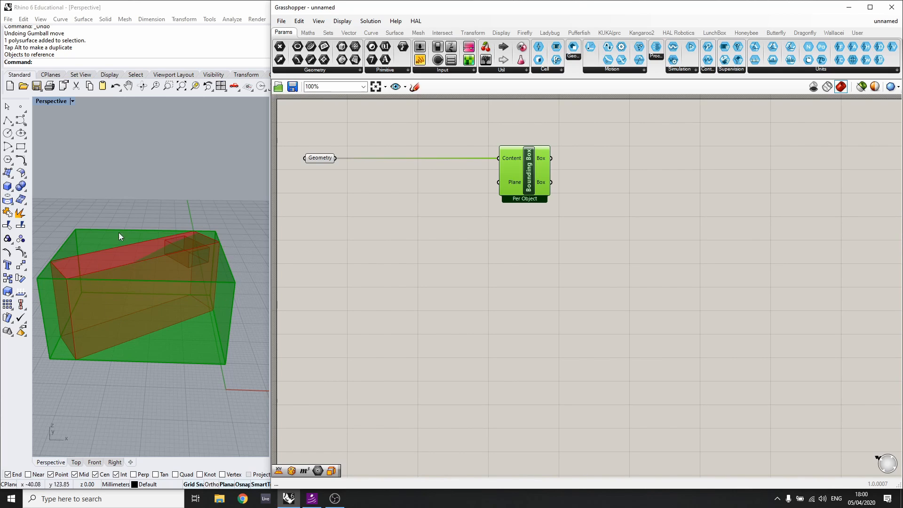
pyautogui.moveTo(176, 320)
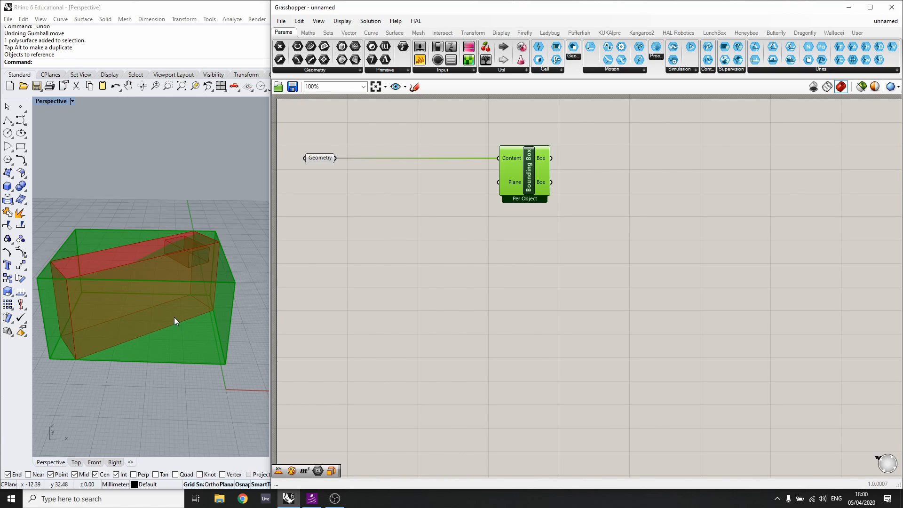
pyautogui.moveTo(141, 256)
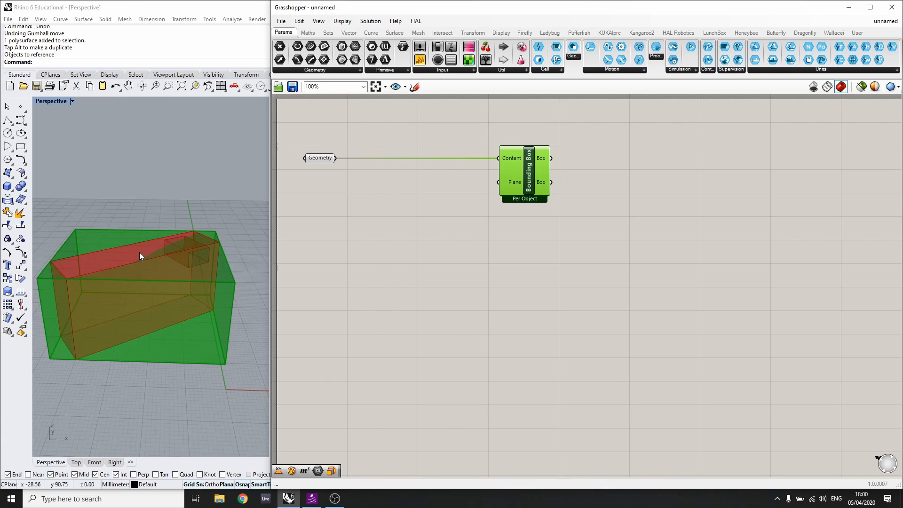
pyautogui.moveTo(255, 208)
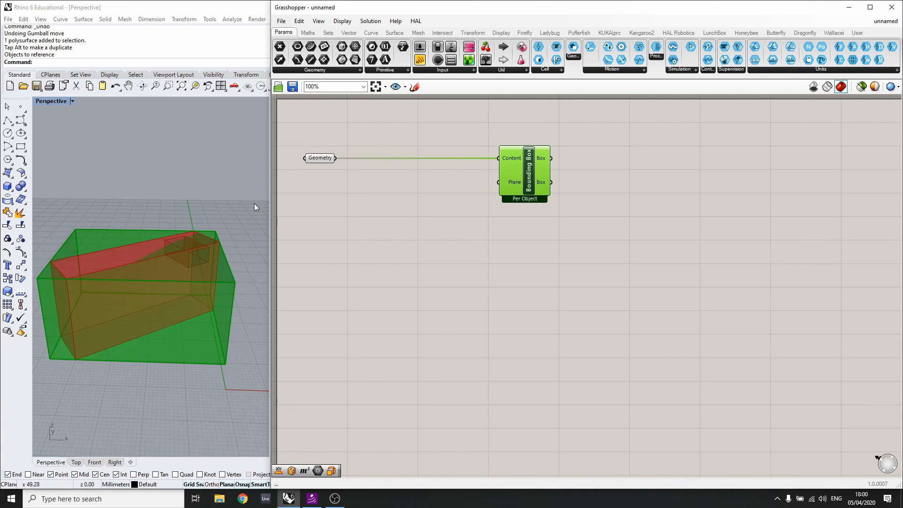
pyautogui.moveTo(368, 244)
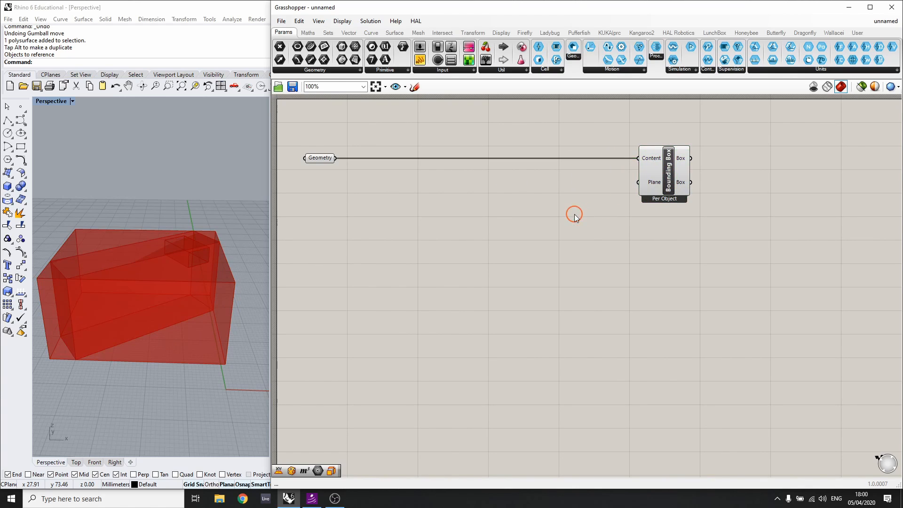
# Add a Rotate component on the XY Plane and rename its output Rotated Plane for the bounding box
pyautogui.click(574, 214)
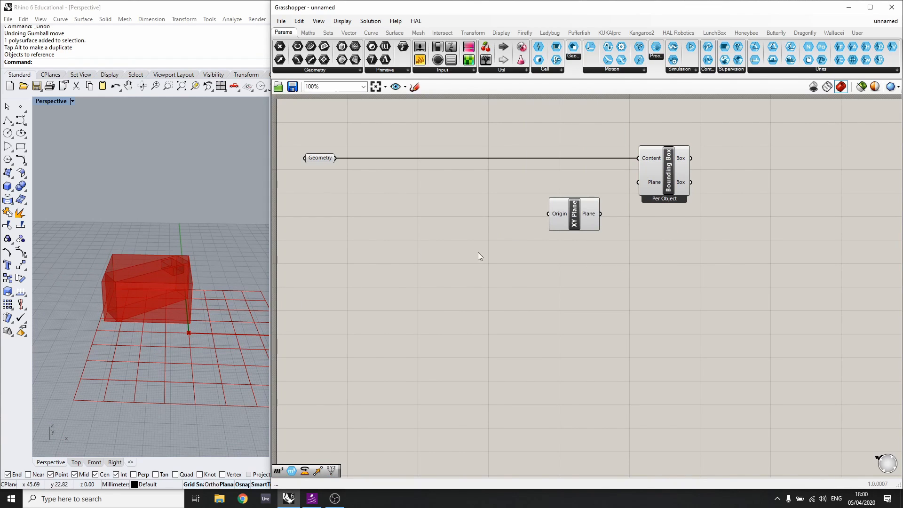
pyautogui.scroll(3)
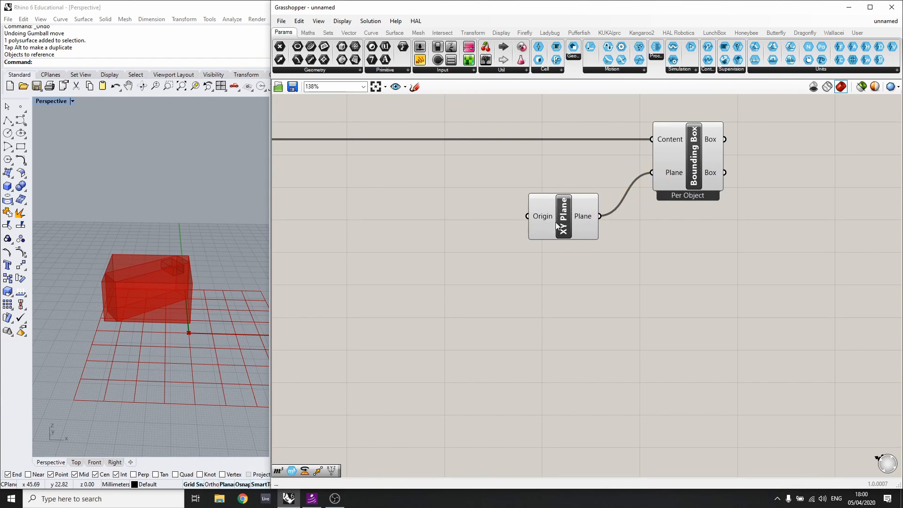
pyautogui.click(526, 216)
pyautogui.write('ro')
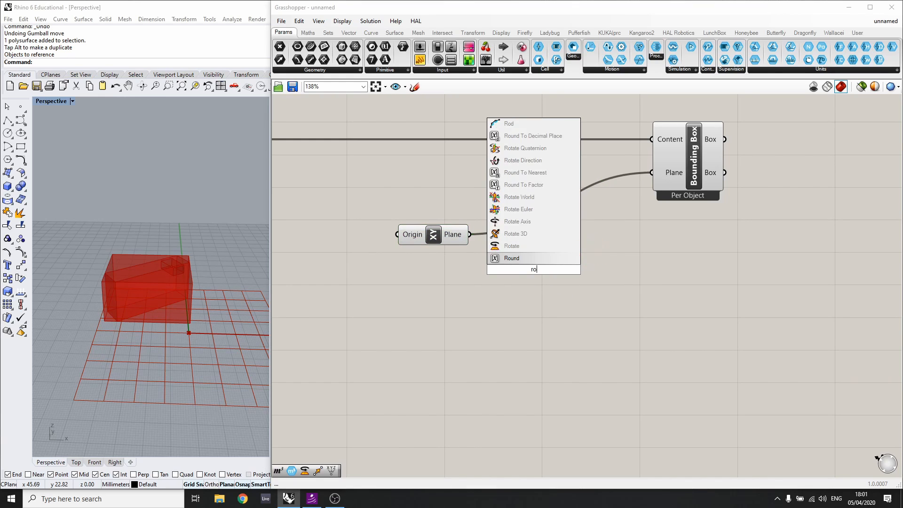
pyautogui.click(517, 245)
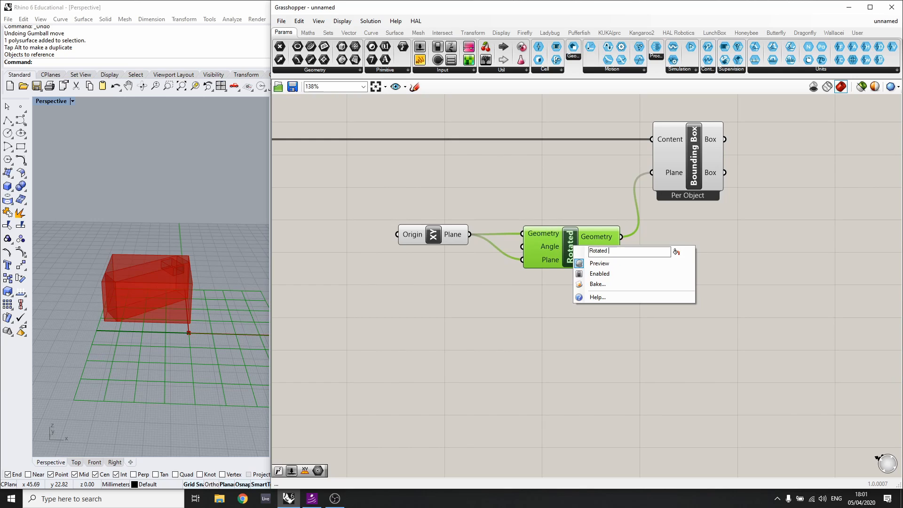
pyautogui.press('ctrl+a')
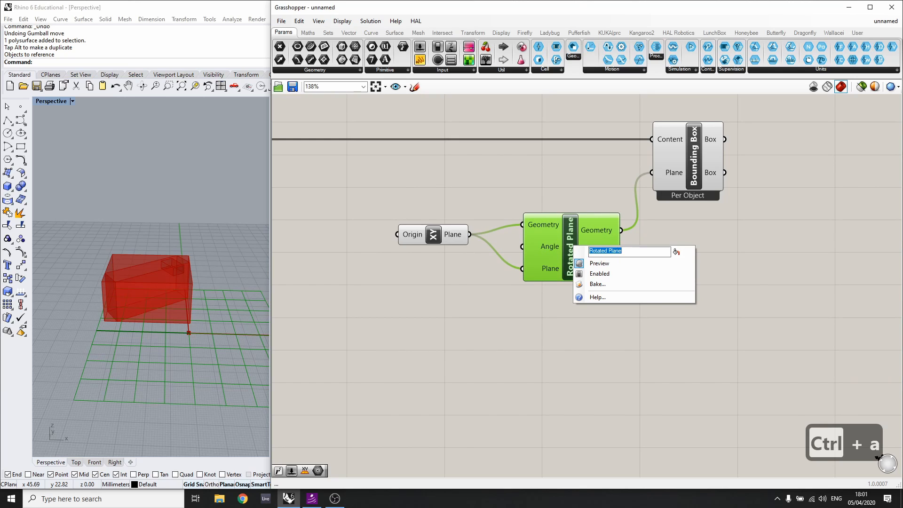
pyautogui.rightClick(620, 225)
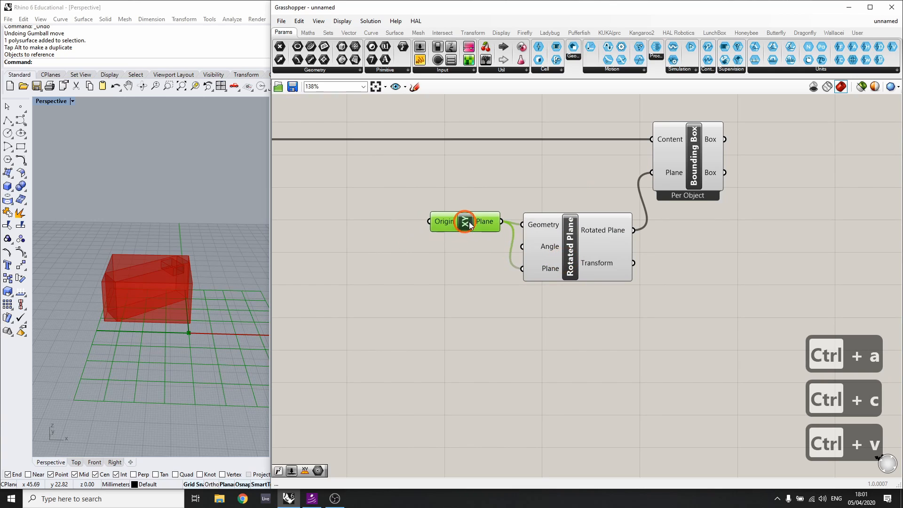
pyautogui.moveTo(549, 246)
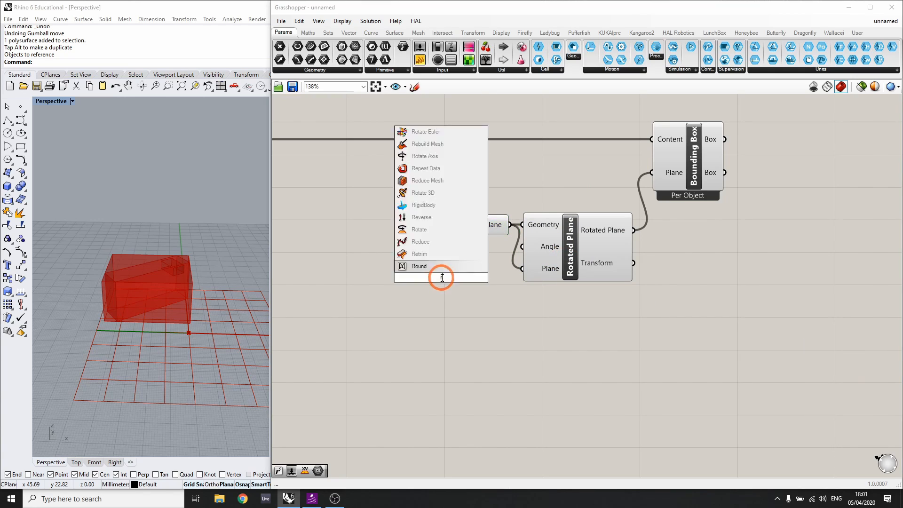
# Add a Radians conversion renamed Rad feeding the rotation angle
pyautogui.click(418, 265)
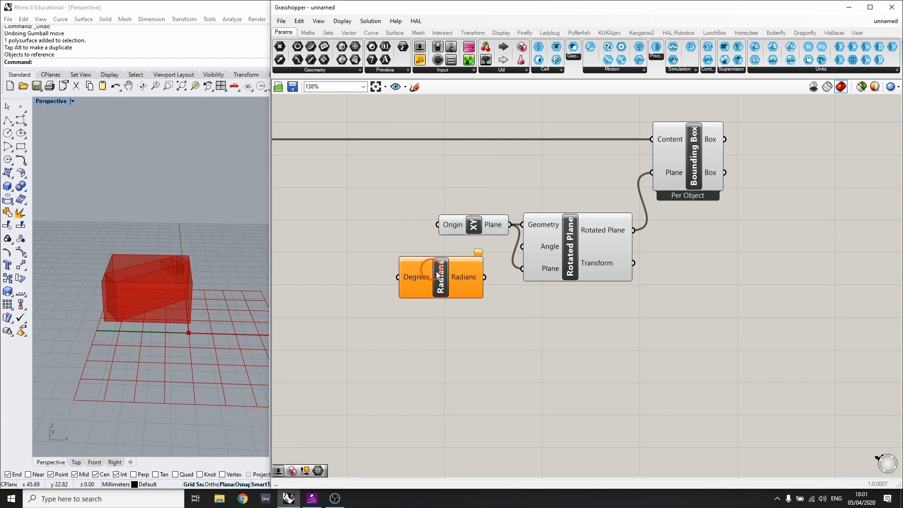
pyautogui.rightClick(464, 277)
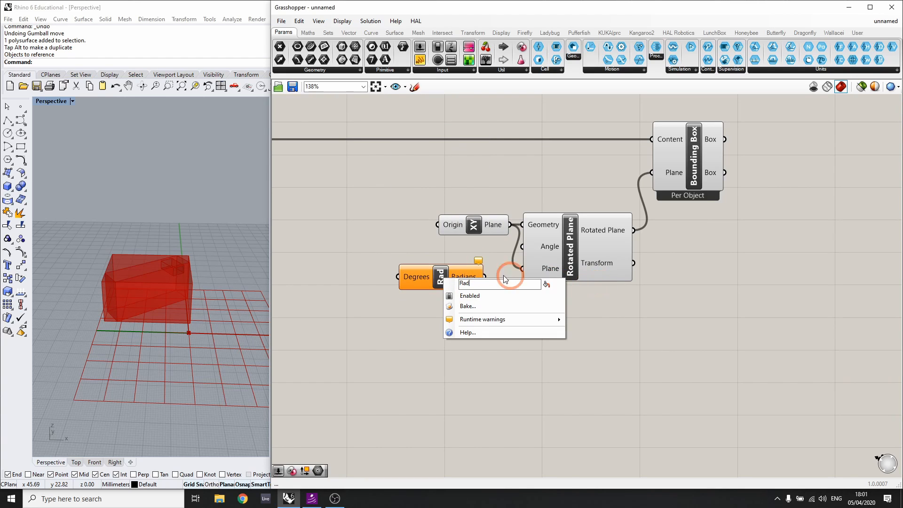
pyautogui.click(469, 295)
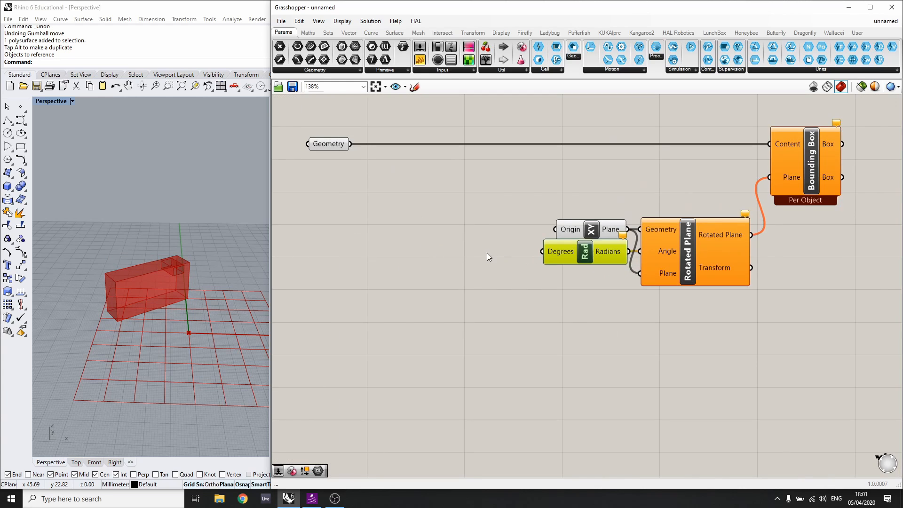
pyautogui.moveTo(440, 253)
pyautogui.write('-90<90.9')
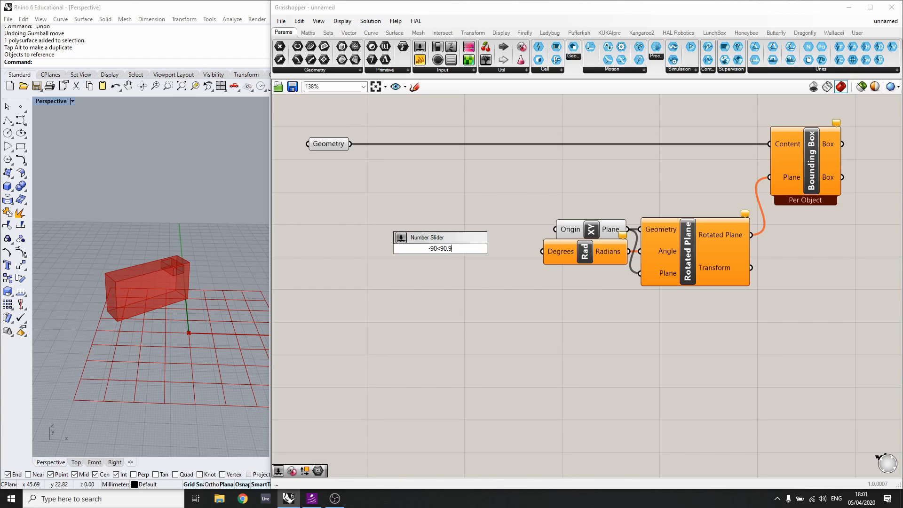
# Create a -90 to 90 number slider named Angle driving the Rad input
pyautogui.press('Return')
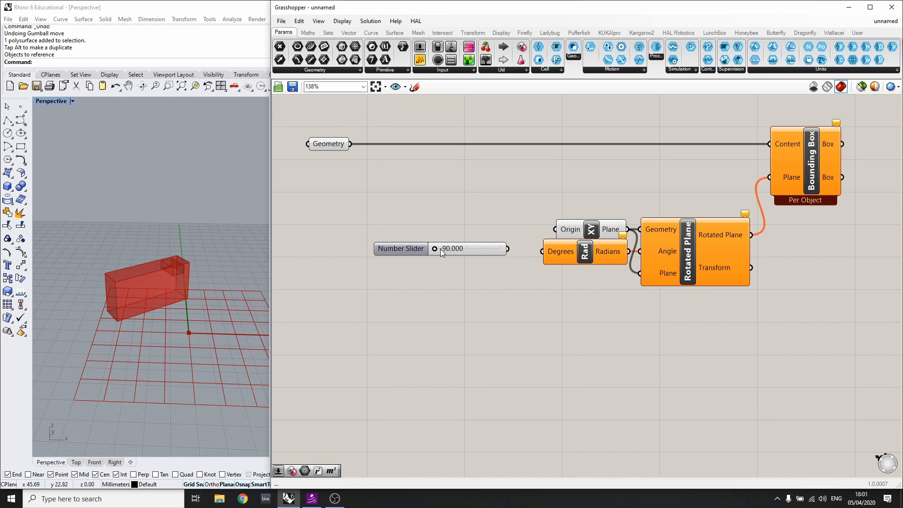
pyautogui.rightClick(400, 249)
pyautogui.write('Angle')
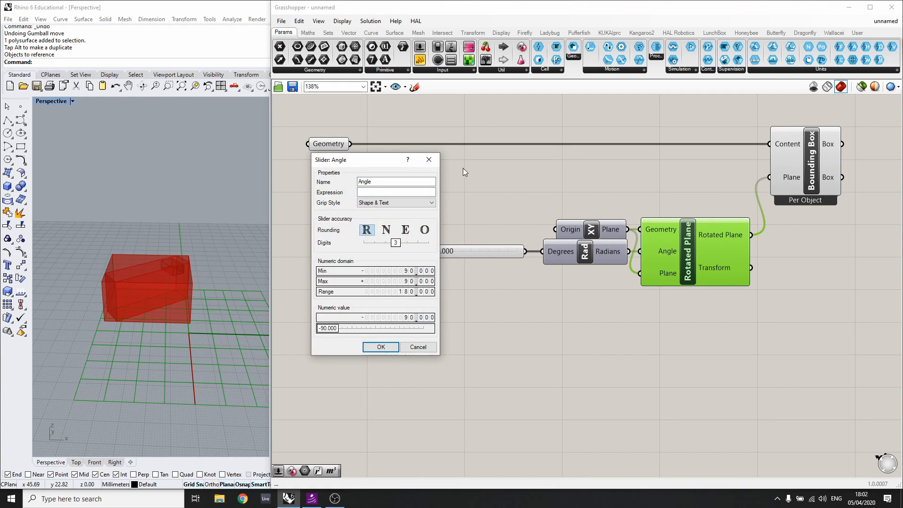
pyautogui.click(380, 346)
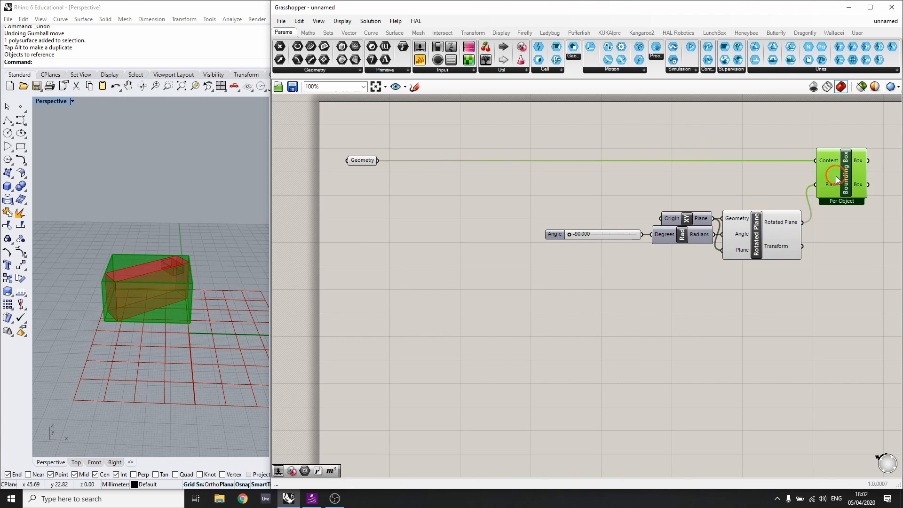
pyautogui.moveTo(767, 246)
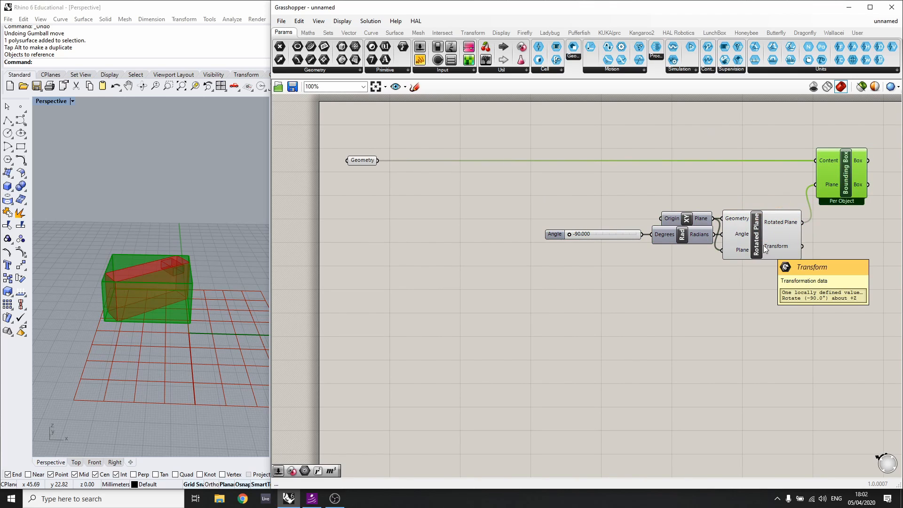
pyautogui.moveTo(528, 271)
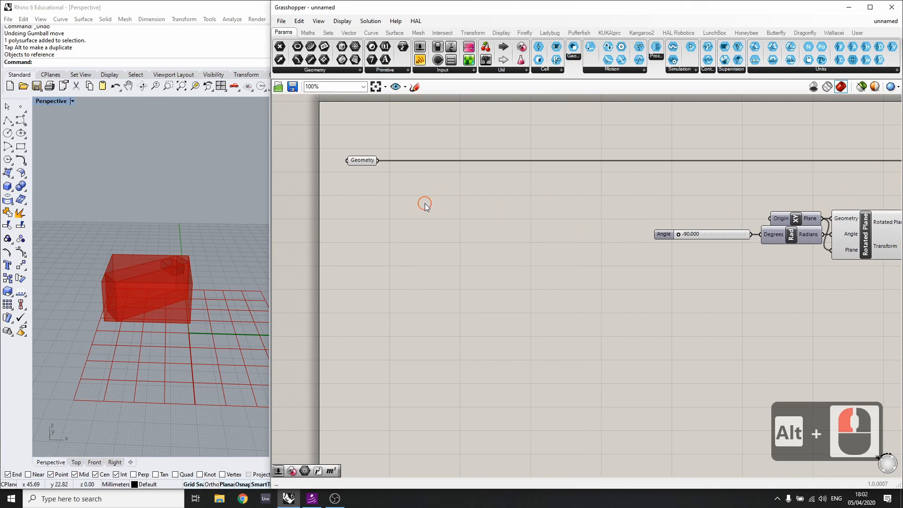
pyautogui.moveTo(831, 193)
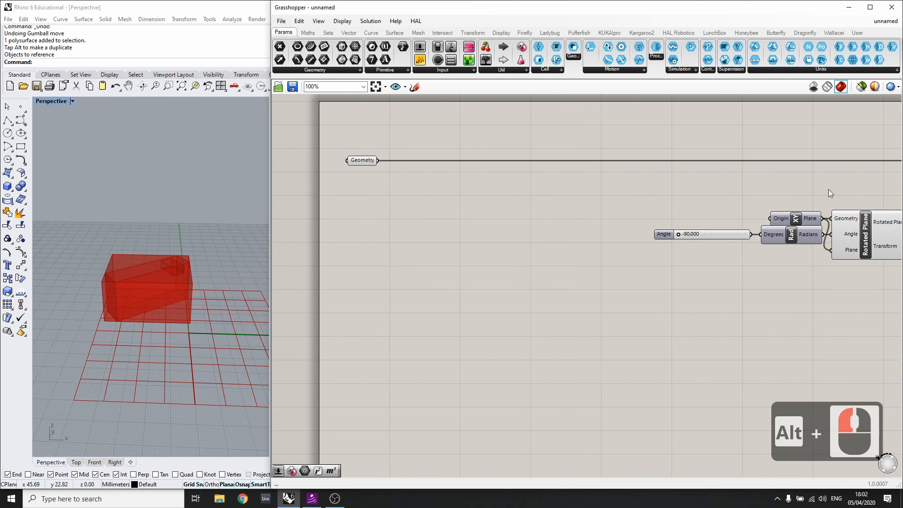
# Add a Volume component on the Geometry parameter and preview its centroid
pyautogui.scroll(-3)
pyautogui.write('vo')
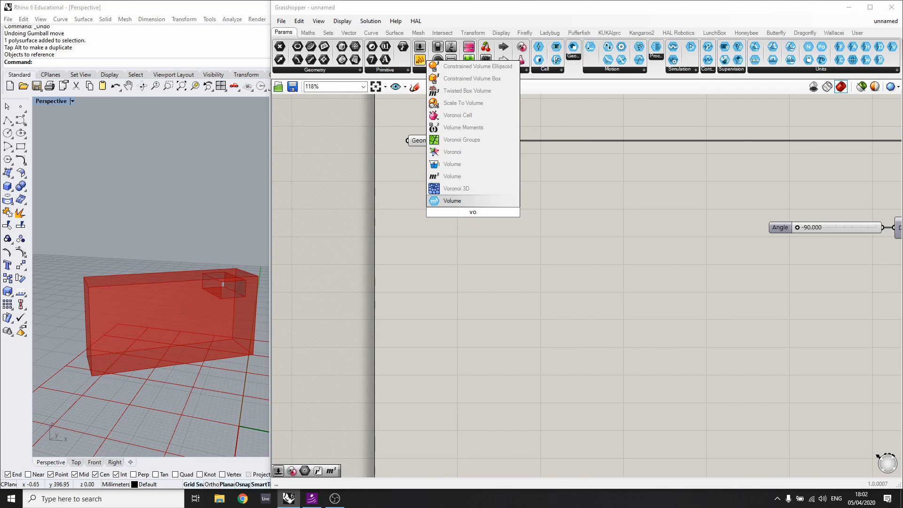
pyautogui.click(452, 200)
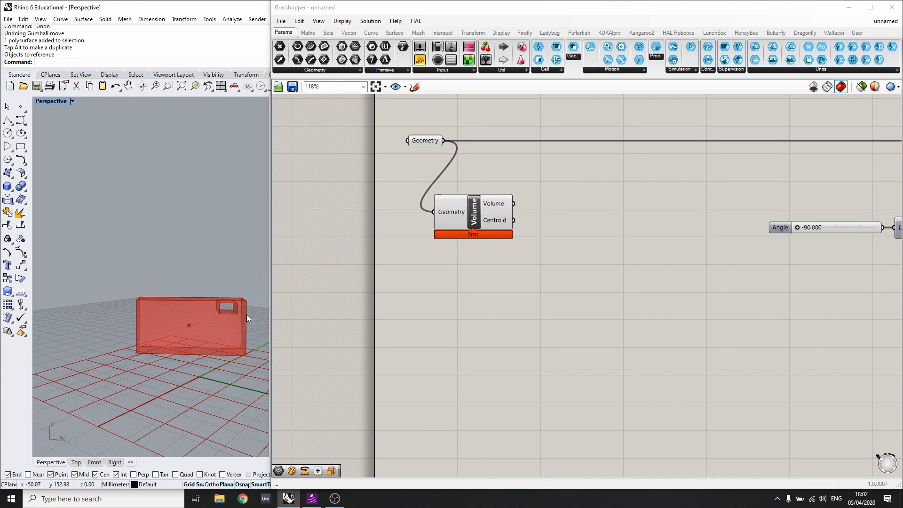
pyautogui.click(472, 211)
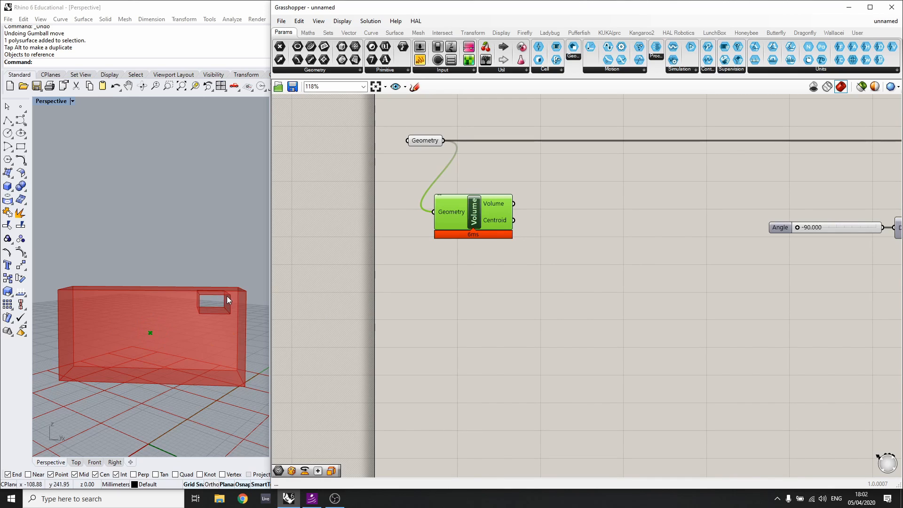
pyautogui.moveTo(416, 205)
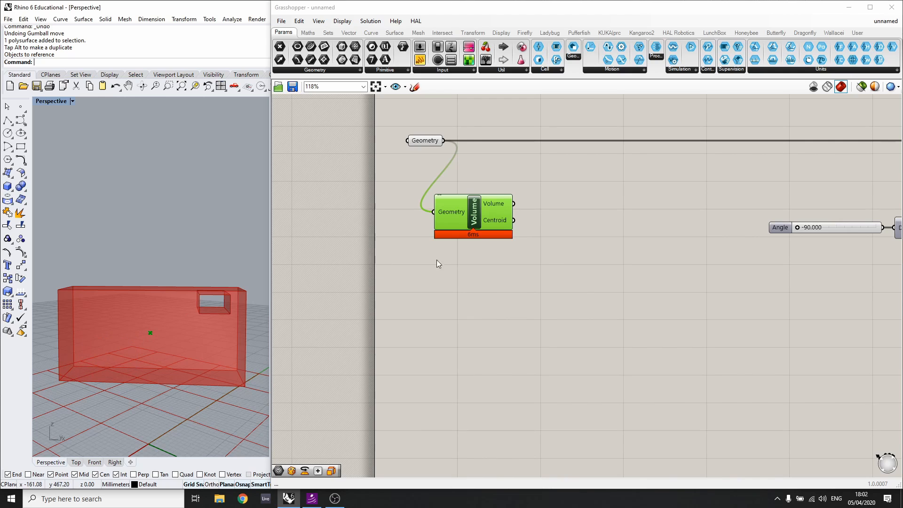
pyautogui.moveTo(523, 221)
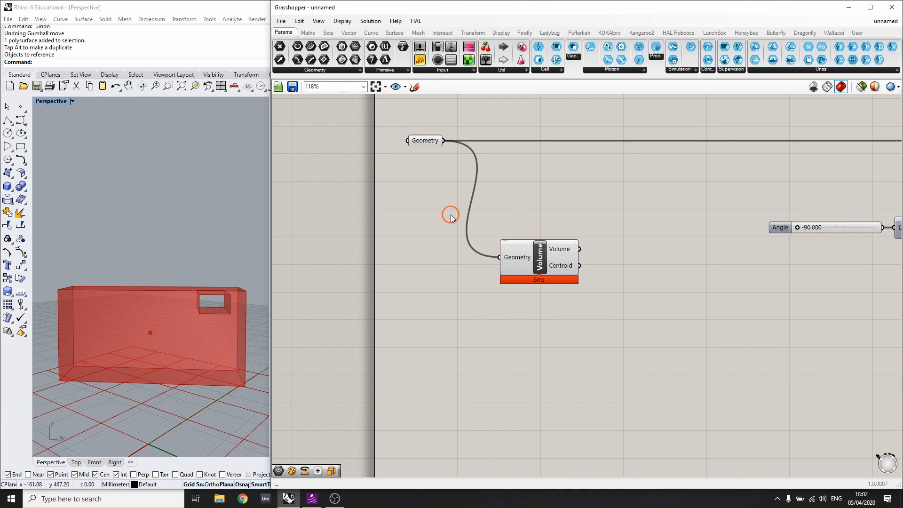
# Insert a second Bounding Box between the Geometry parameter and the Volume component
pyautogui.doubleClick(451, 214)
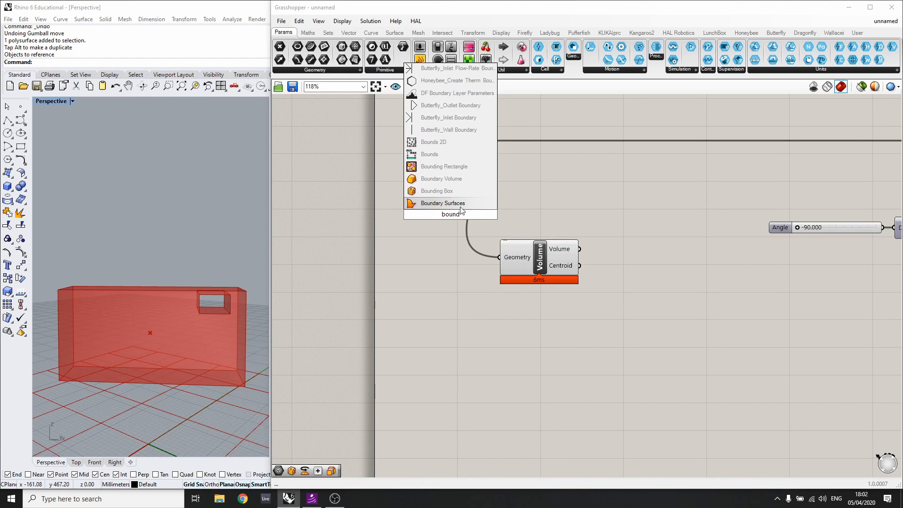
pyautogui.click(436, 191)
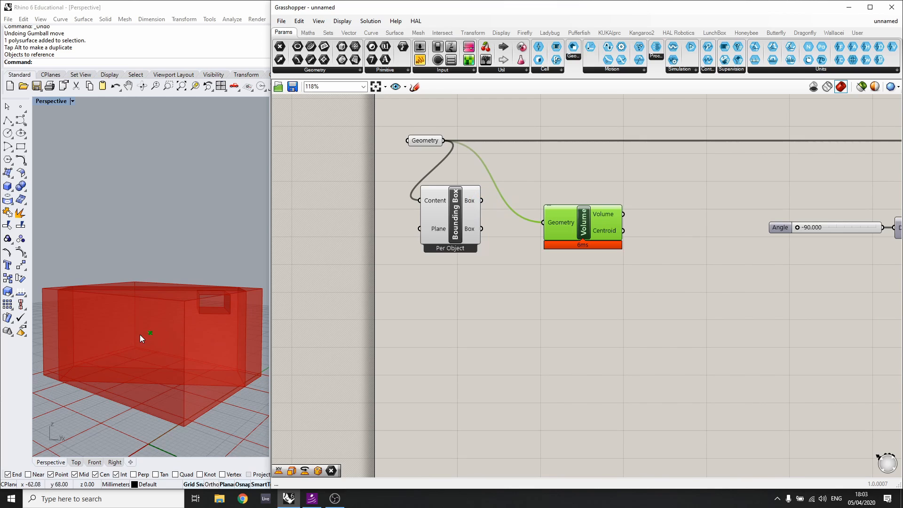
pyautogui.press('ctrl+q')
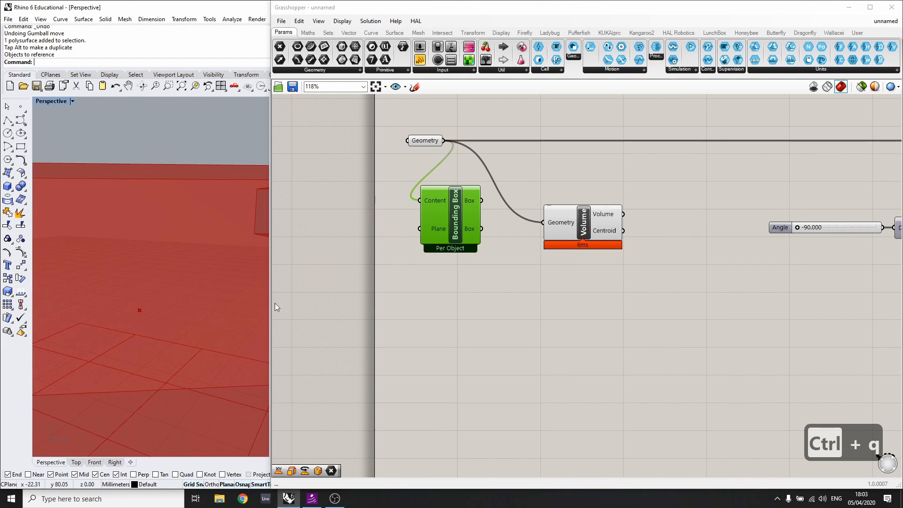
pyautogui.click(582, 225)
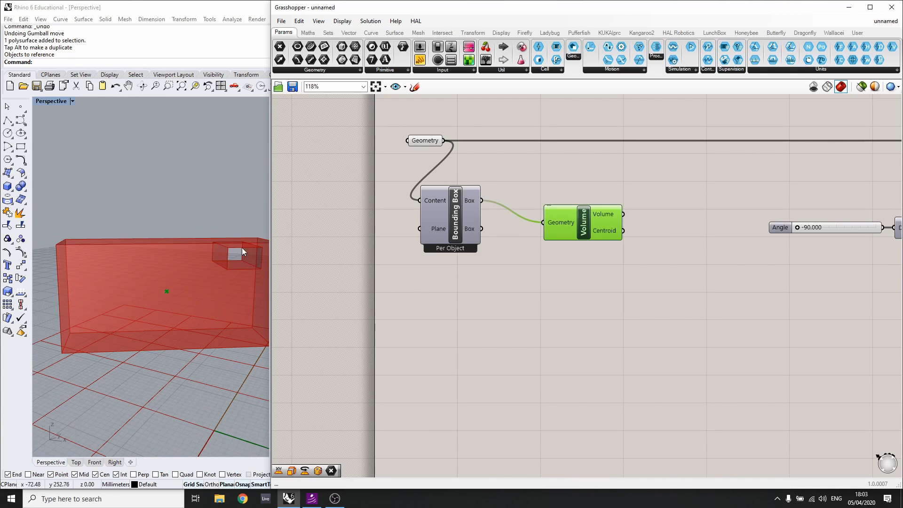
pyautogui.moveTo(244, 265)
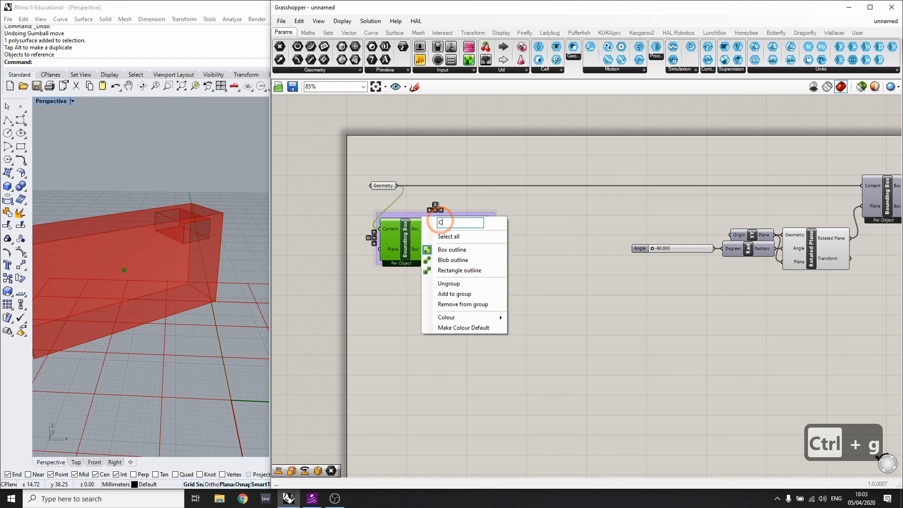
# Rename the Volume centroid output to Centre Point
pyautogui.write('Centre Point')
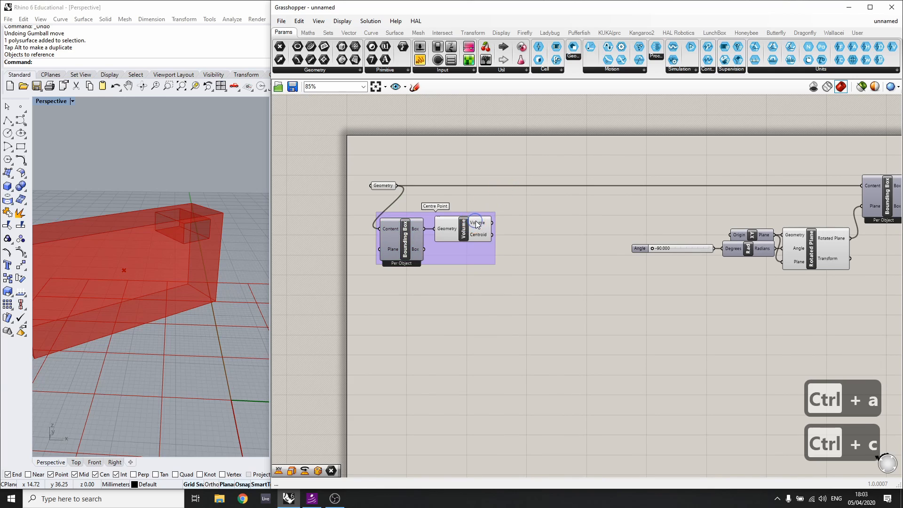
pyautogui.rightClick(478, 234)
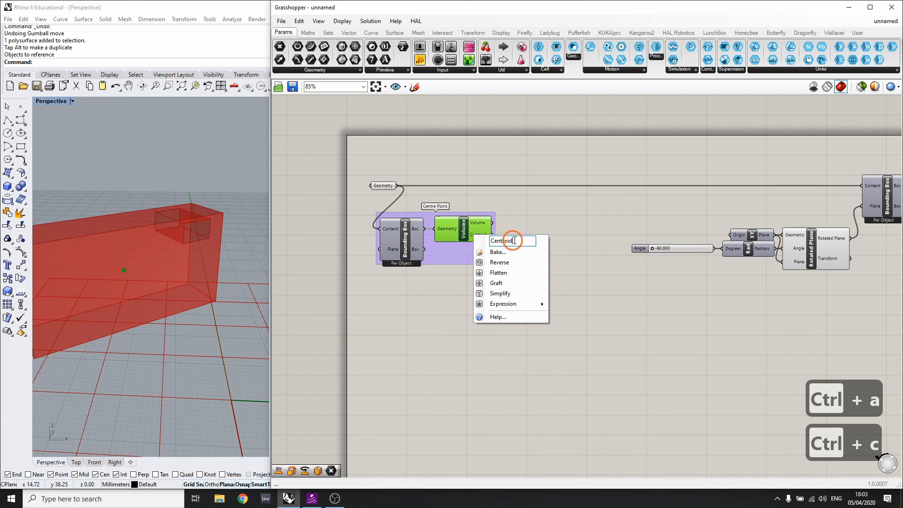
pyautogui.click(504, 240)
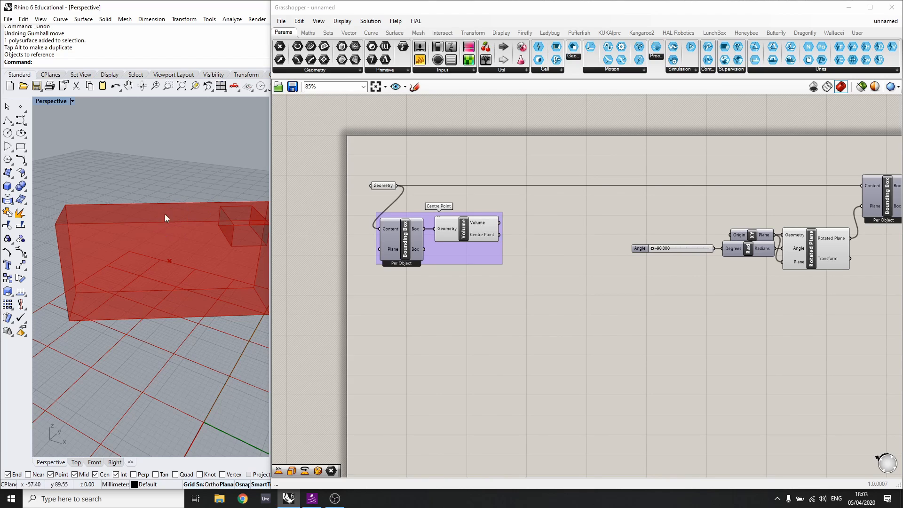
pyautogui.moveTo(162, 210)
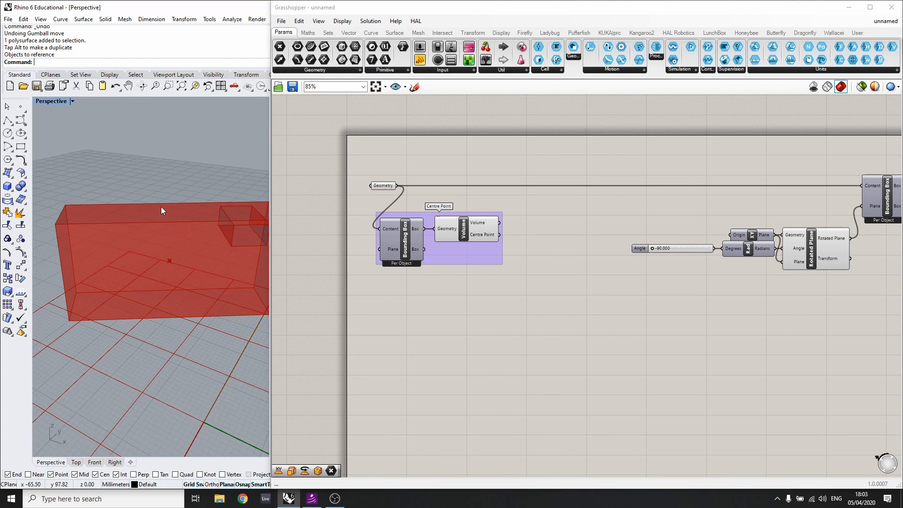
pyautogui.moveTo(219, 297)
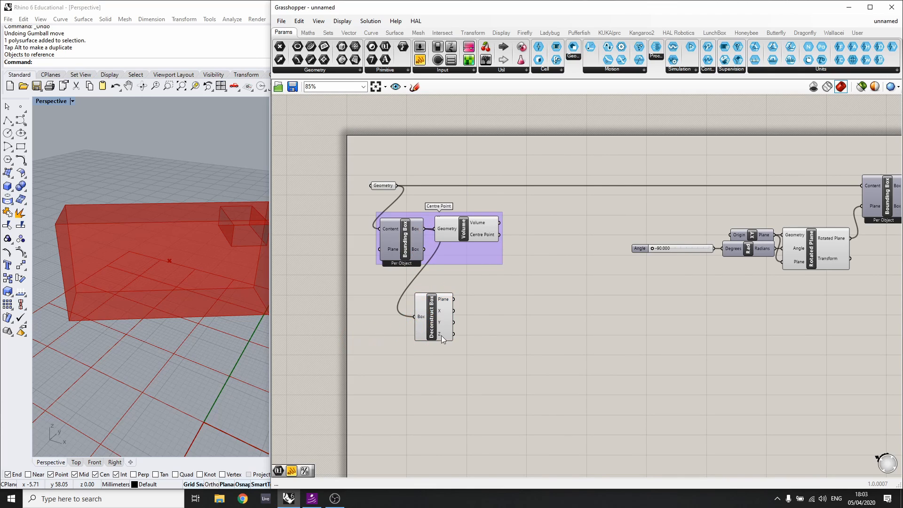
pyautogui.moveTo(438, 321)
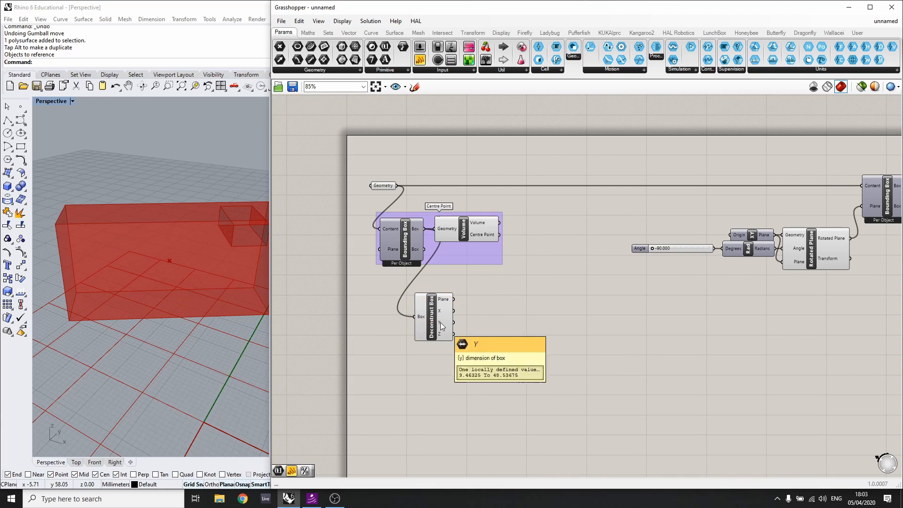
pyautogui.moveTo(448, 336)
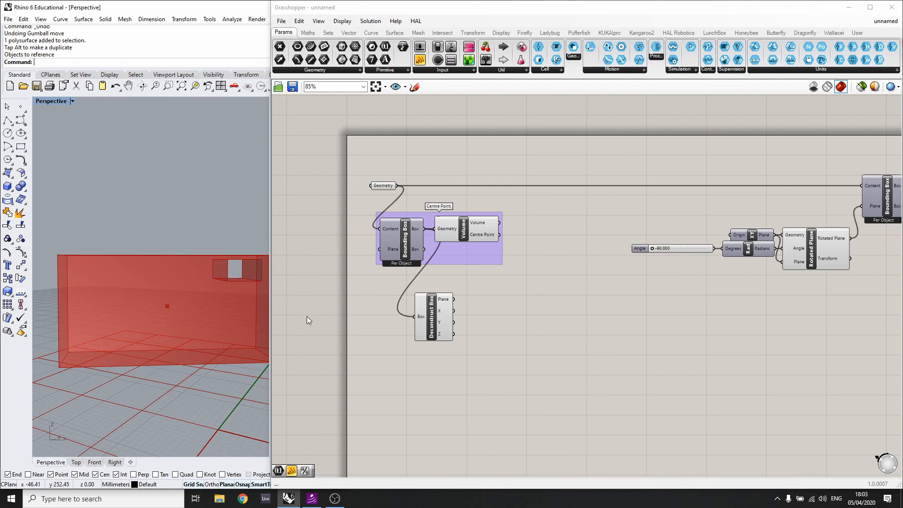
pyautogui.moveTo(170, 249)
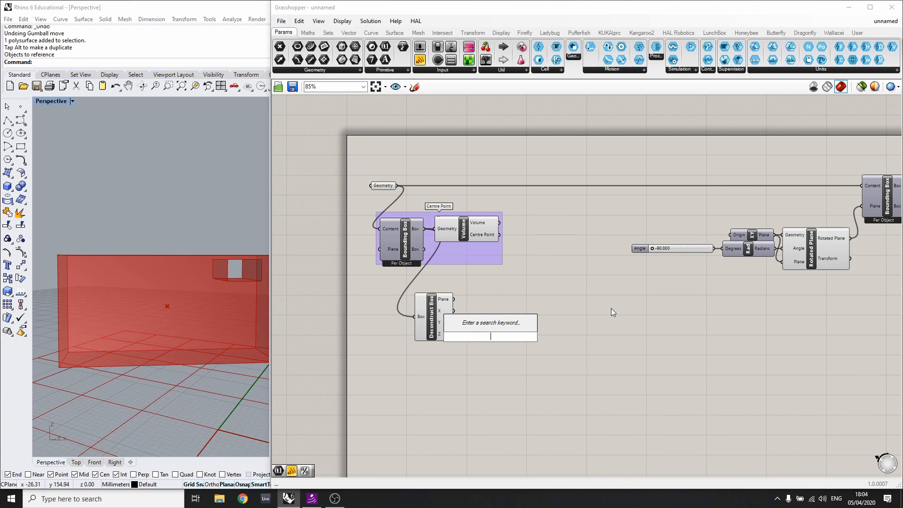
# Check the Z extent with a Panel, then halve it with an x/2 expression on a Number parameter
pyautogui.write('Panel')
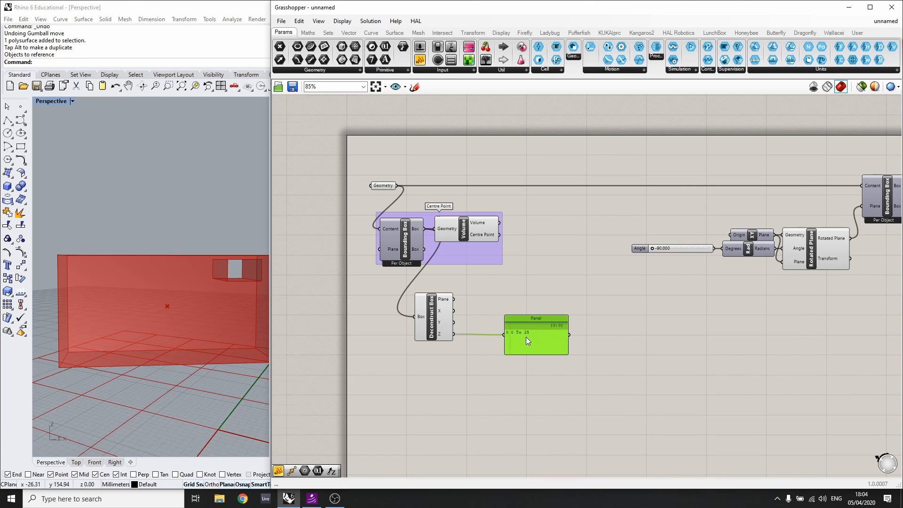
pyautogui.scroll(3)
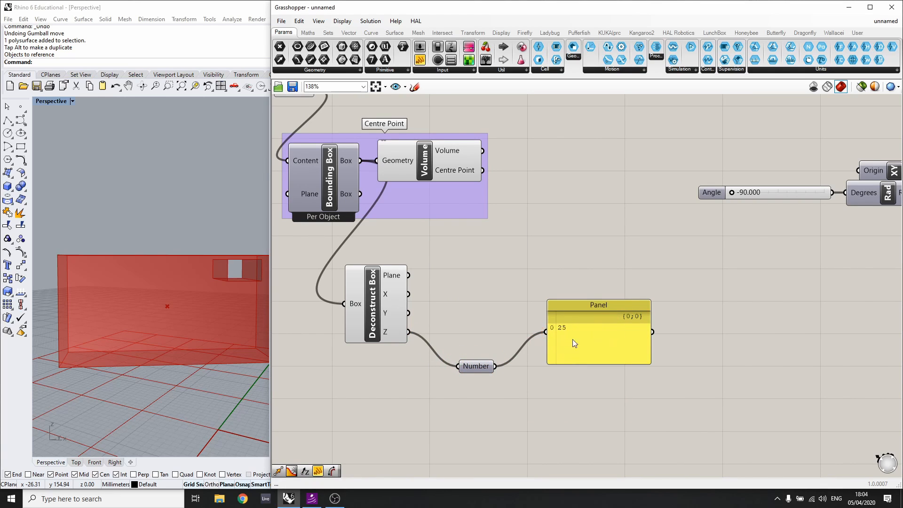
pyautogui.moveTo(474, 369)
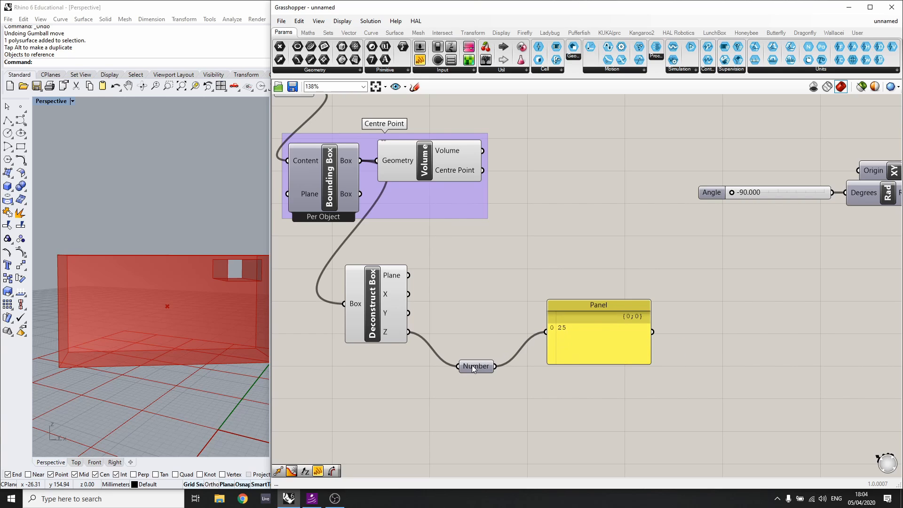
pyautogui.rightClick(476, 367)
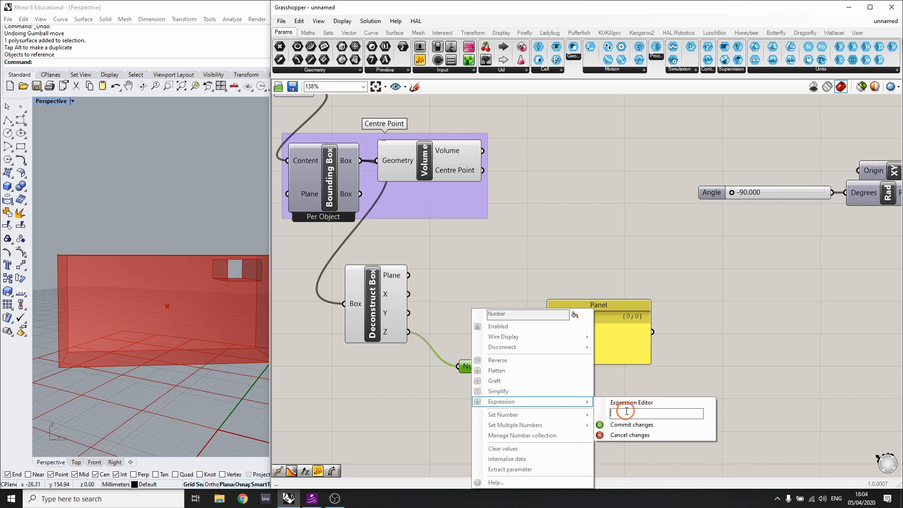
pyautogui.write('x/2')
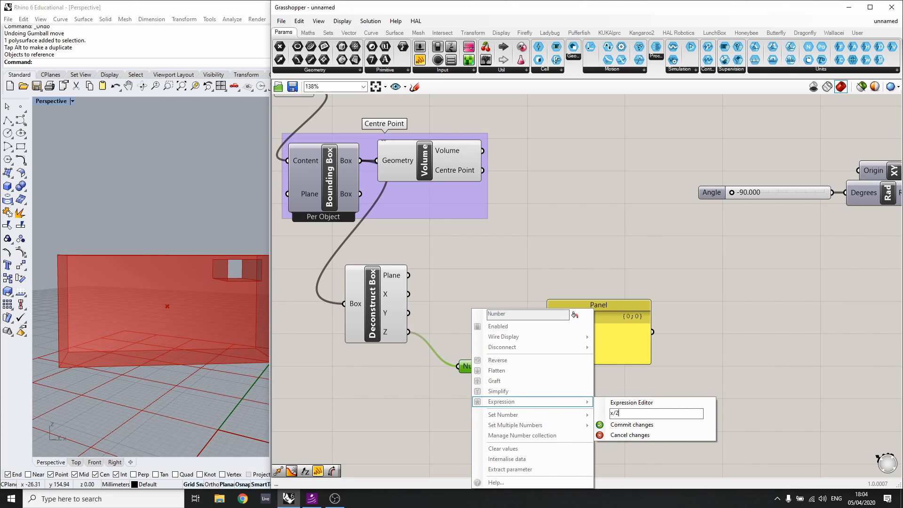
pyautogui.click(630, 424)
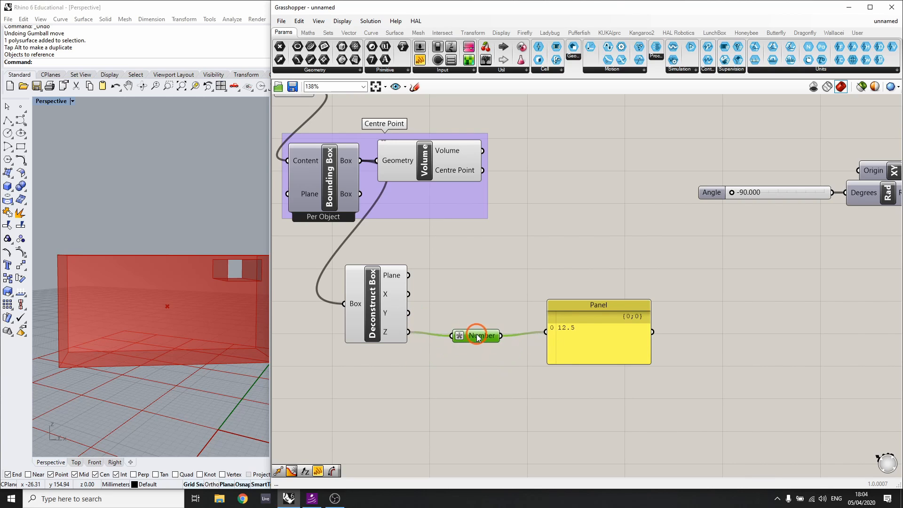
pyautogui.click(597, 305)
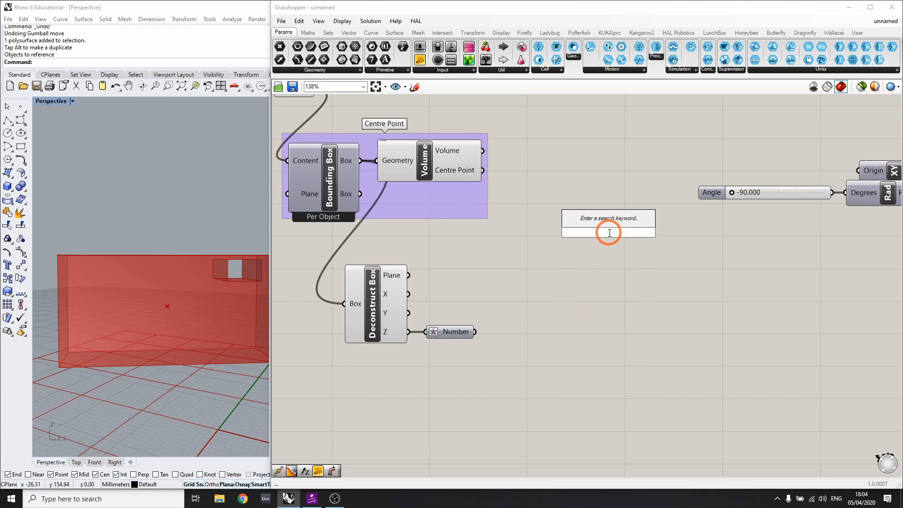
# Move Centre Point along Unit Z by the halved height and group the result as Top Point
pyautogui.write('Move')
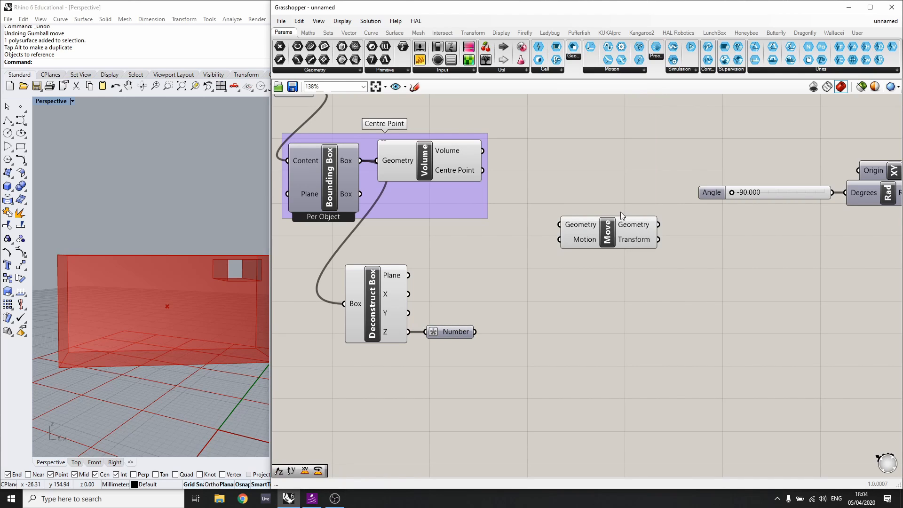
pyautogui.scroll(3)
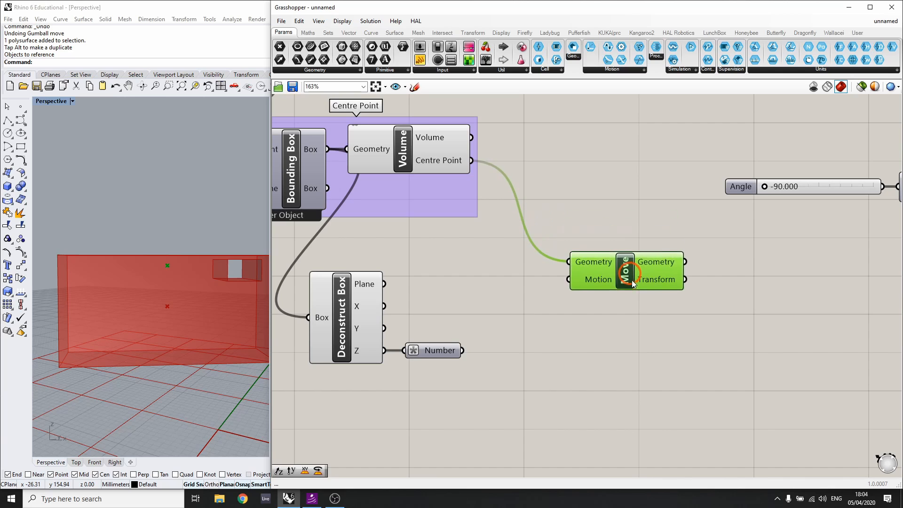
pyautogui.moveTo(598, 283)
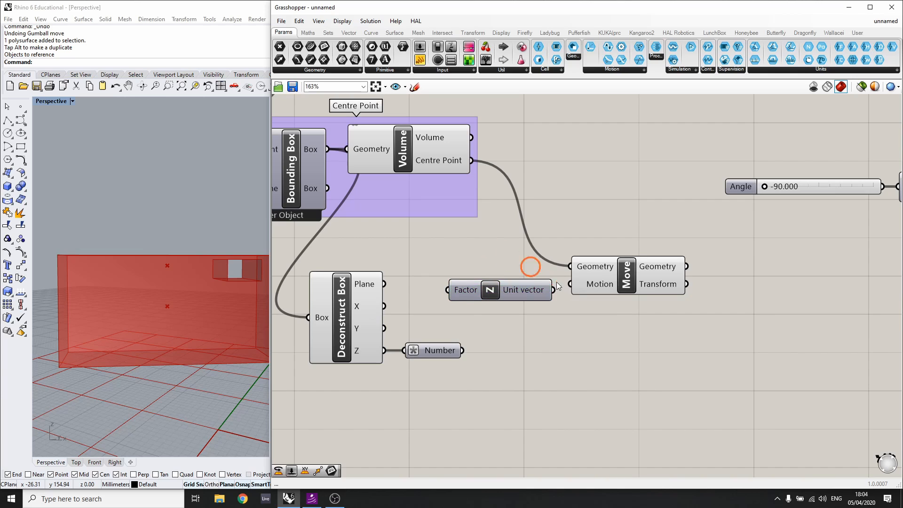
pyautogui.click(523, 288)
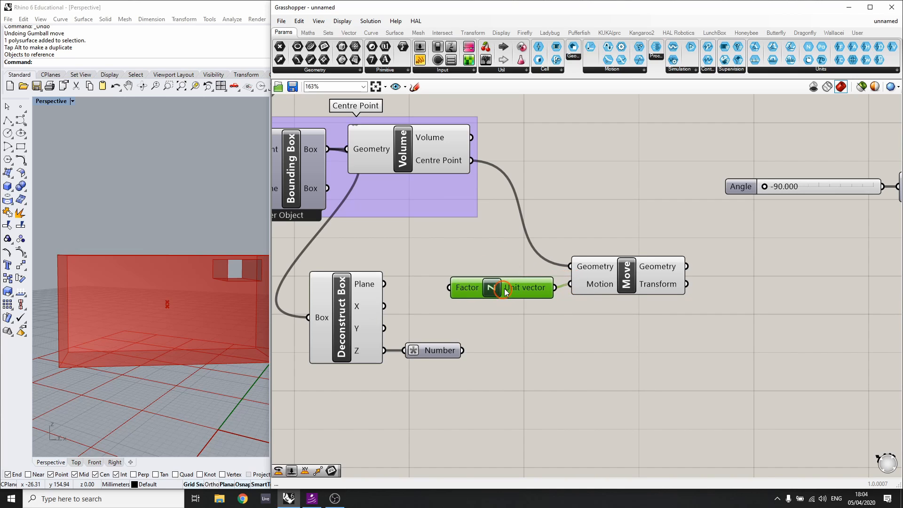
pyautogui.click(626, 275)
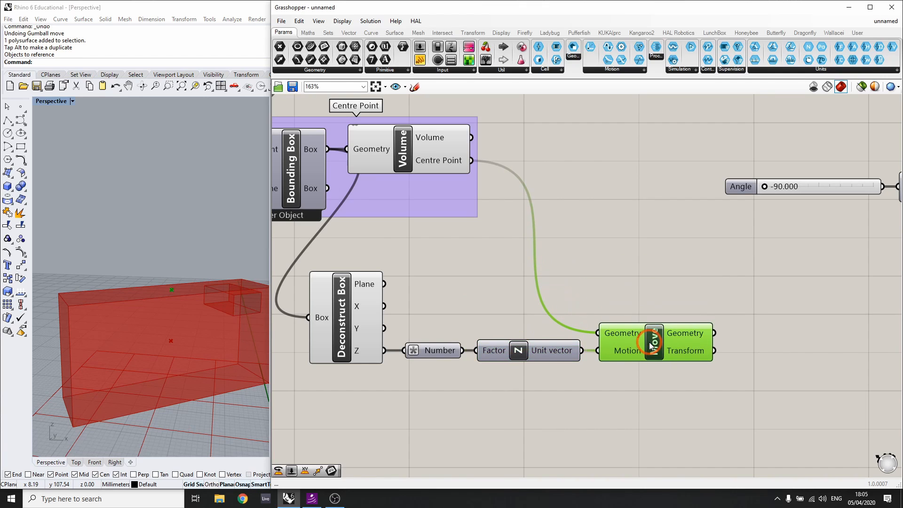
pyautogui.press('ctrl+g')
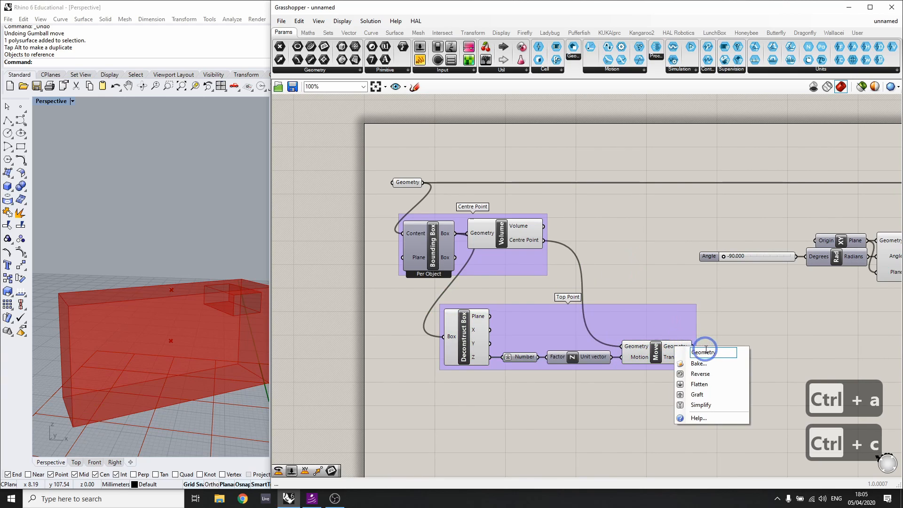
# Rename the Move component and its moved-geometry output to Top Point
pyautogui.rightClick(655, 351)
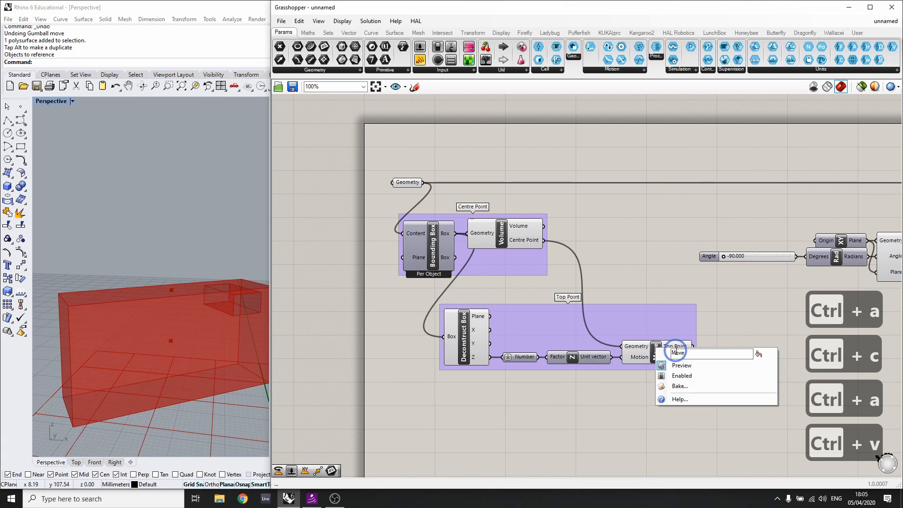
pyautogui.click(680, 365)
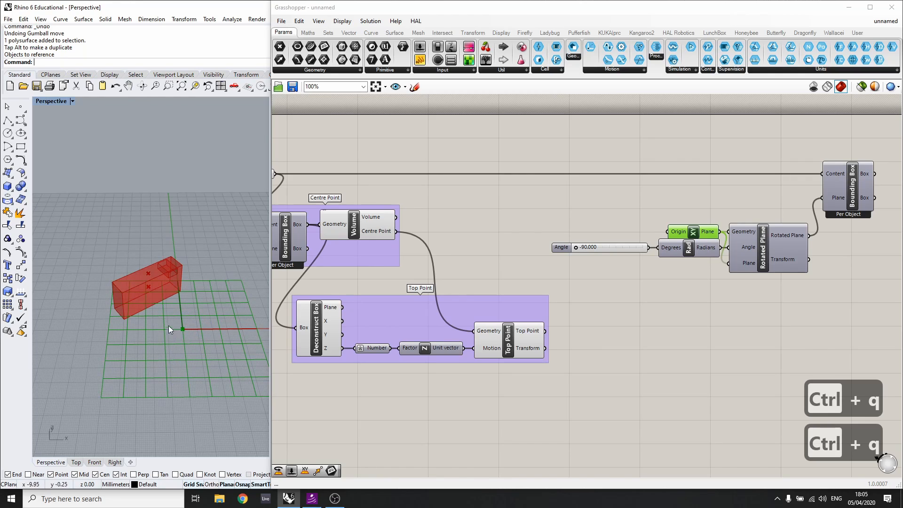
# Wire Top Point into the XY Plane origin and preview the Rotated Plane in the viewport
pyautogui.scroll(3)
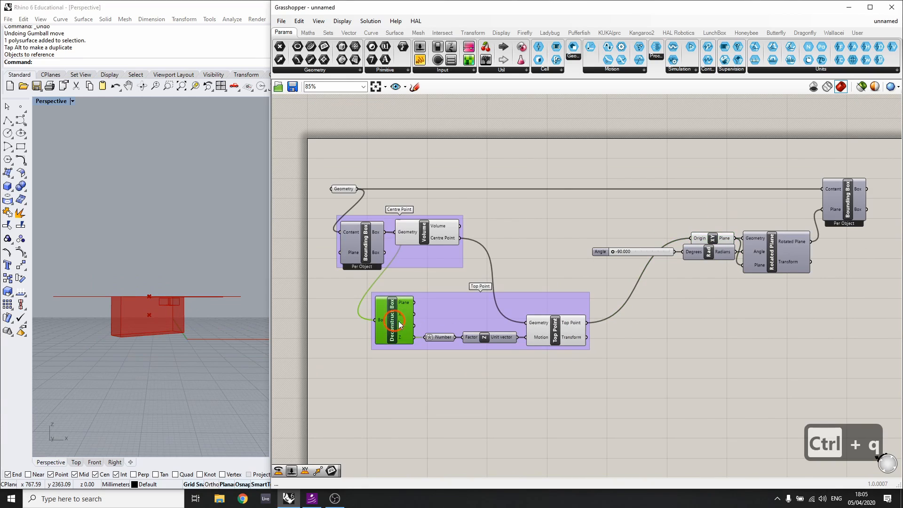
pyautogui.scroll(3)
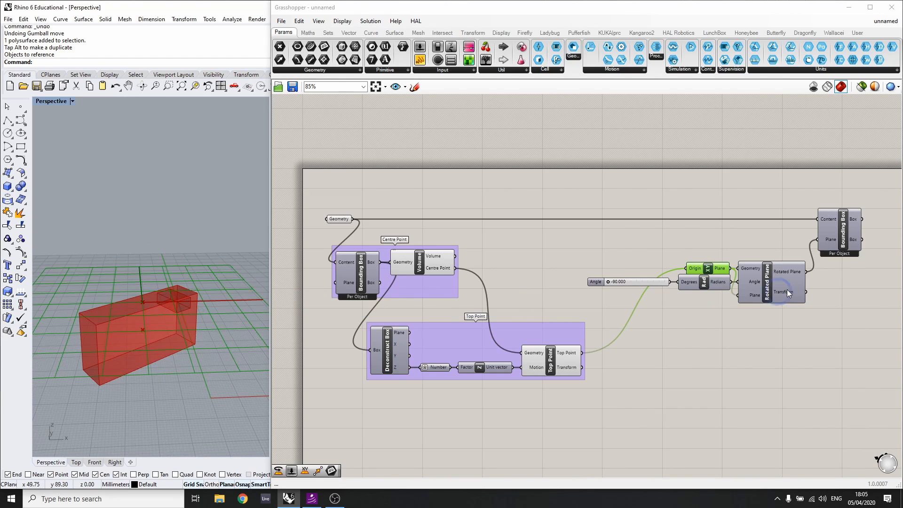
pyautogui.click(787, 287)
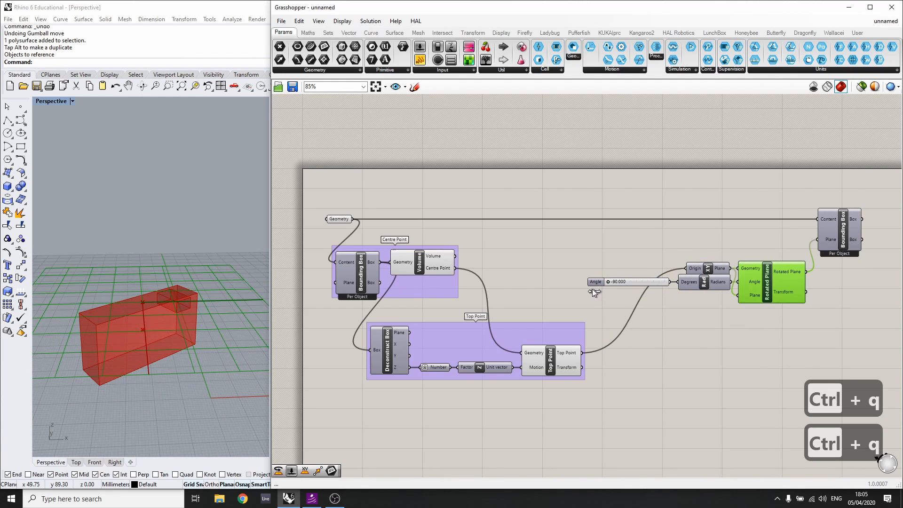
pyautogui.scroll(-3)
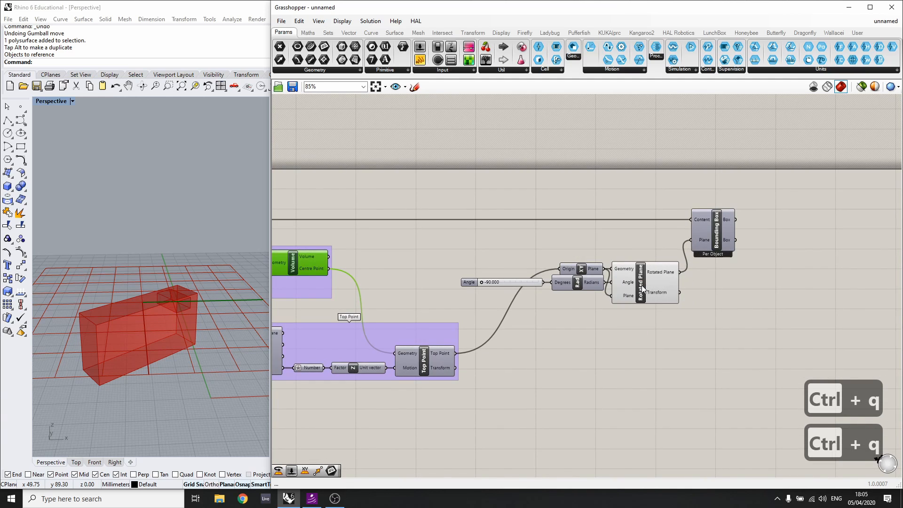
pyautogui.scroll(-3)
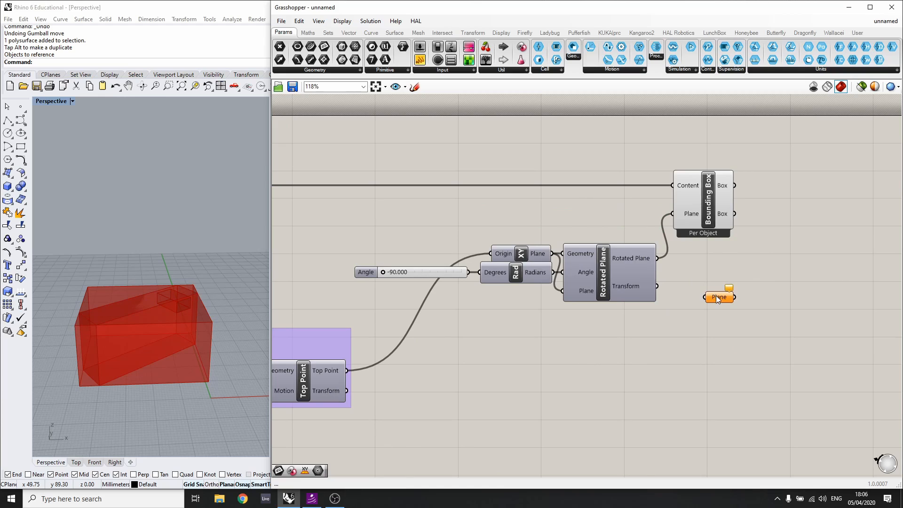
# Feed the rotated plane into a pasted Pick Plane parameter and the Bounding Box plane, Angle near 33.8°
pyautogui.rightClick(718, 297)
pyautogui.write('Pick ')
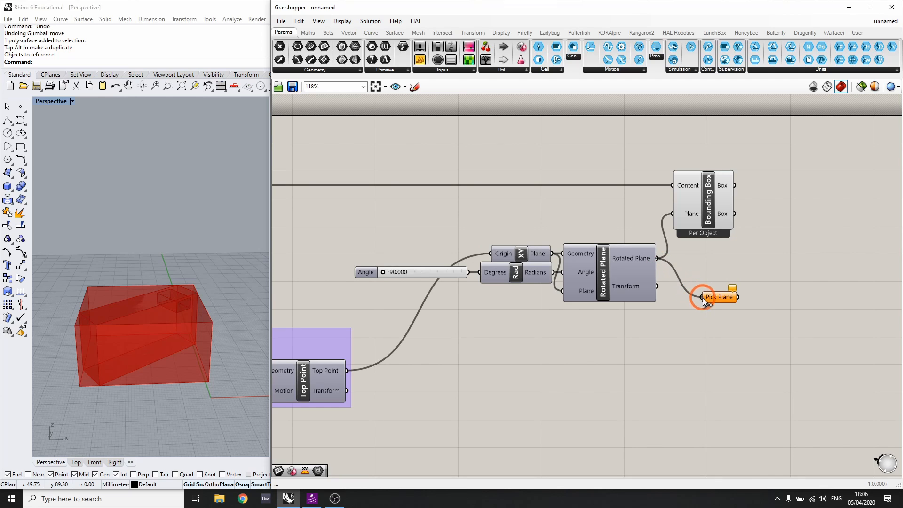
pyautogui.scroll(-3)
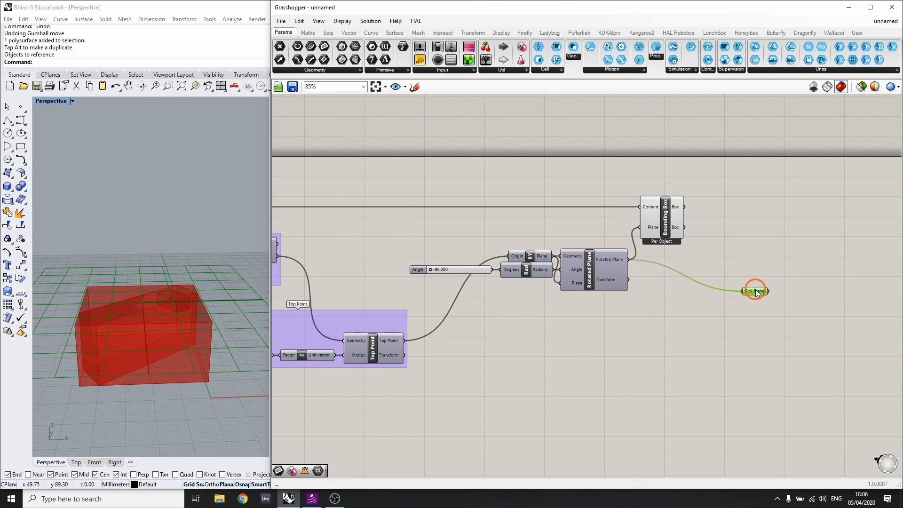
pyautogui.rightClick(754, 291)
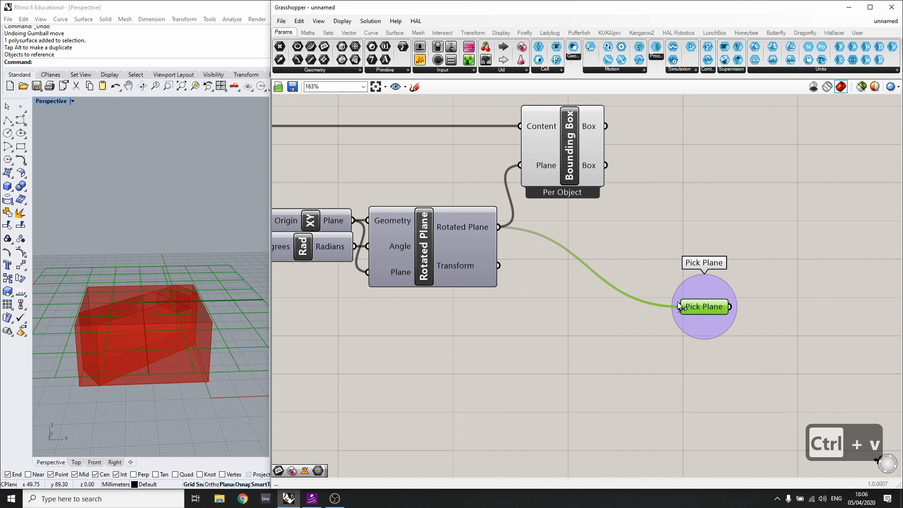
pyautogui.press('ctrl+v')
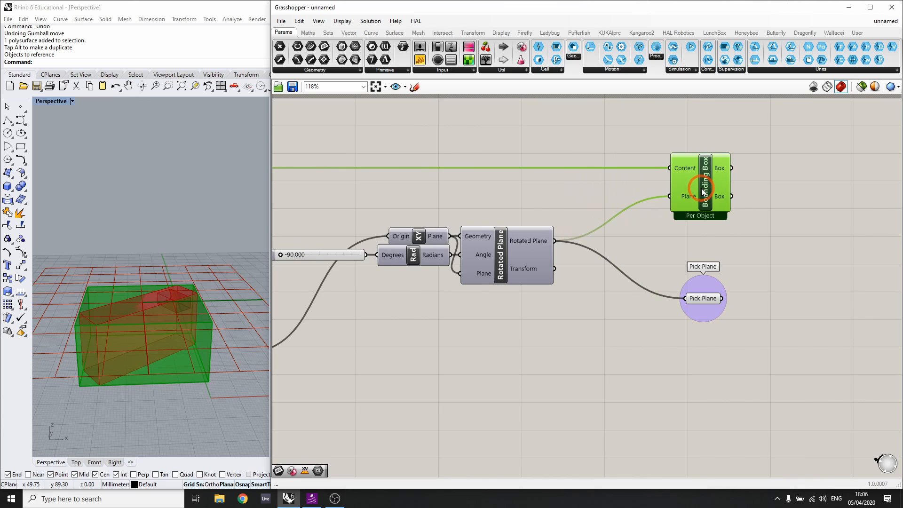
pyautogui.scroll(-3)
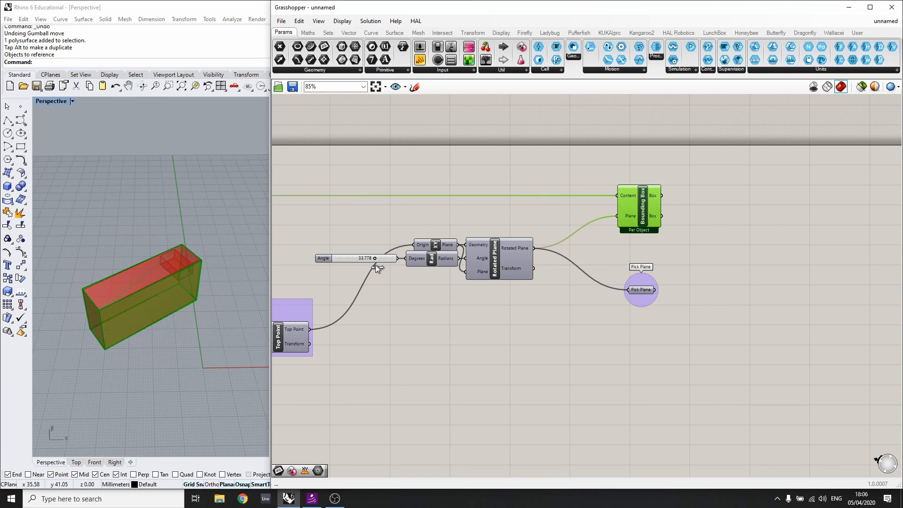
pyautogui.moveTo(373, 267)
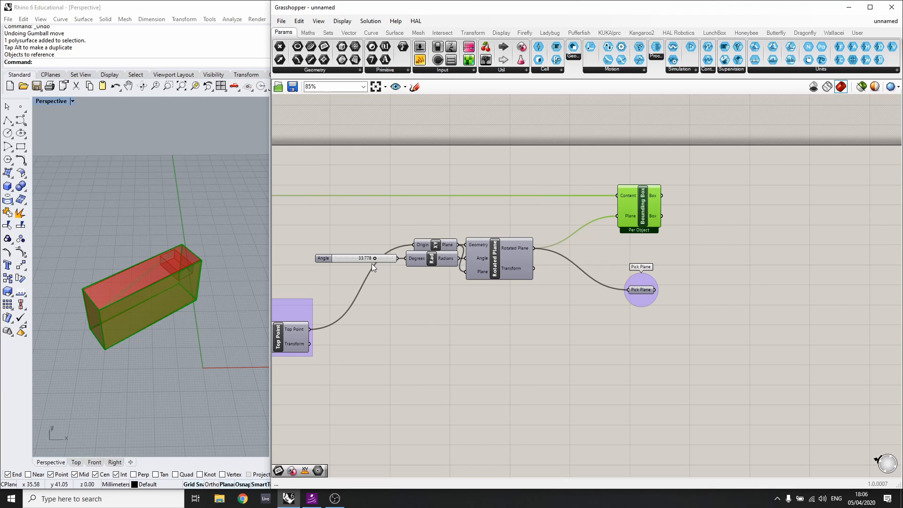
pyautogui.moveTo(392, 298)
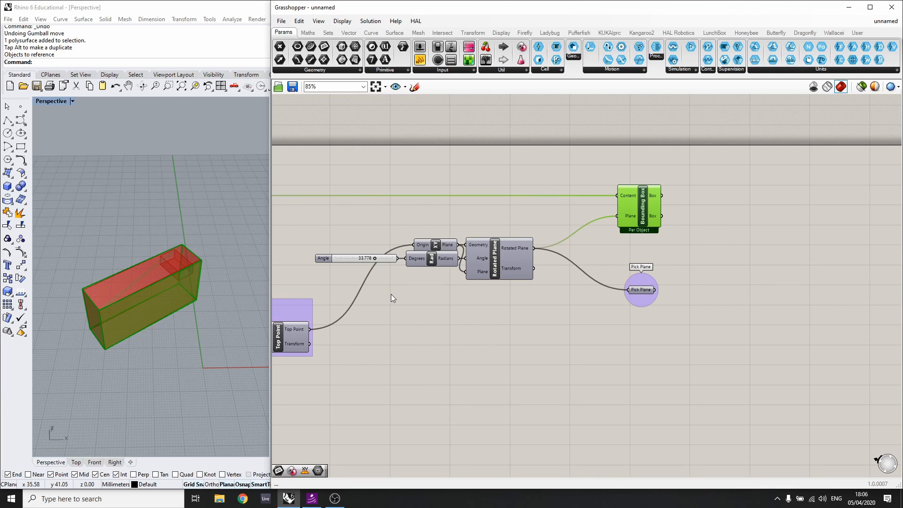
pyautogui.moveTo(421, 334)
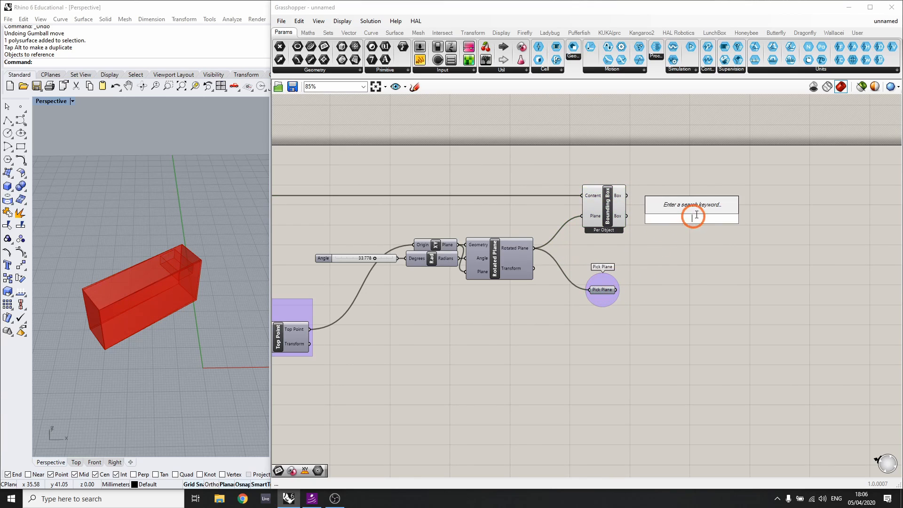
# Place a Galapagos solver via 'ga' and wire its Genome input to the Angle slider
pyautogui.write('ga')
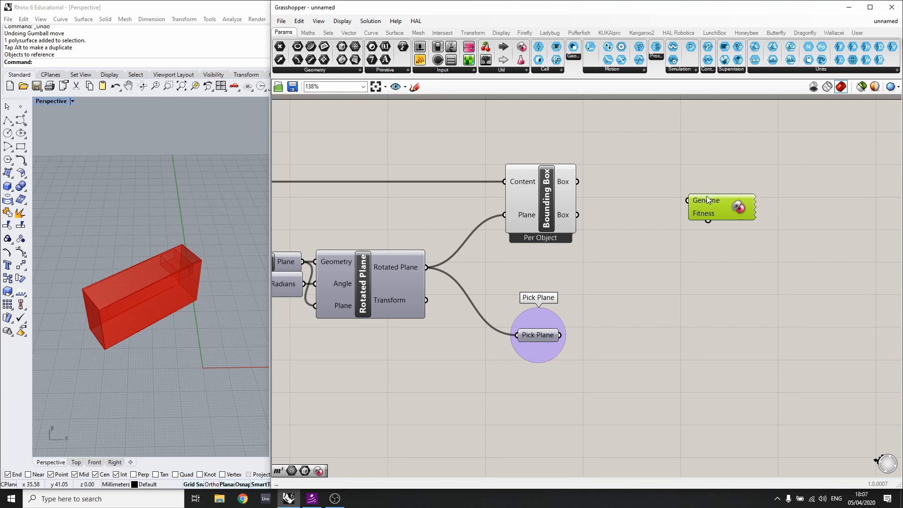
pyautogui.moveTo(707, 216)
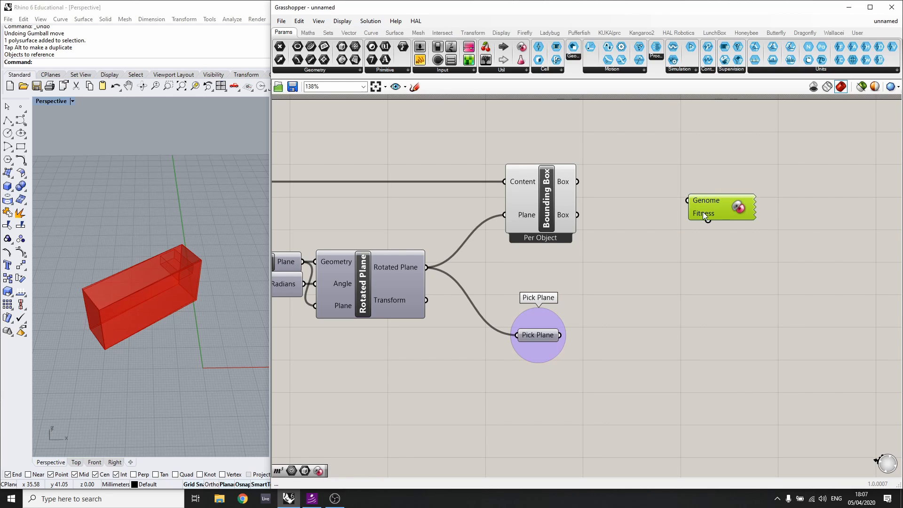
pyautogui.moveTo(688, 205)
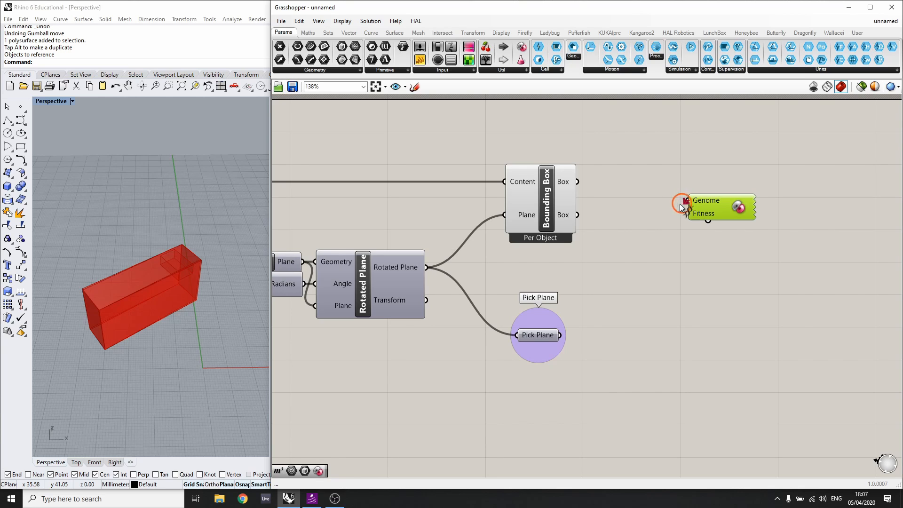
pyautogui.scroll(-3)
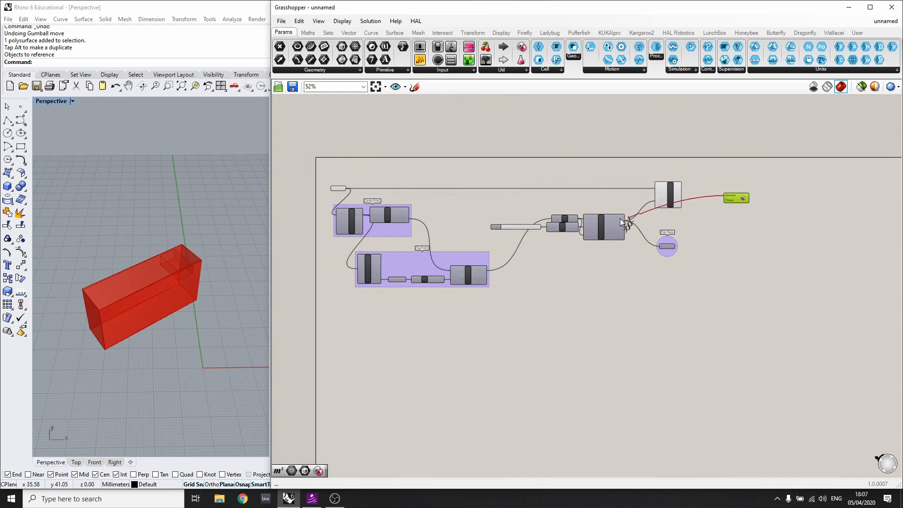
pyautogui.scroll(3)
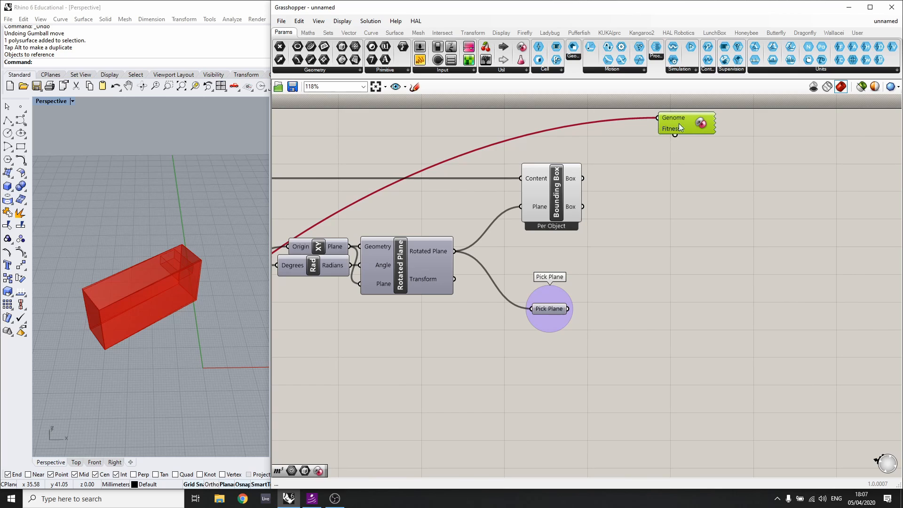
pyautogui.moveTo(675, 134)
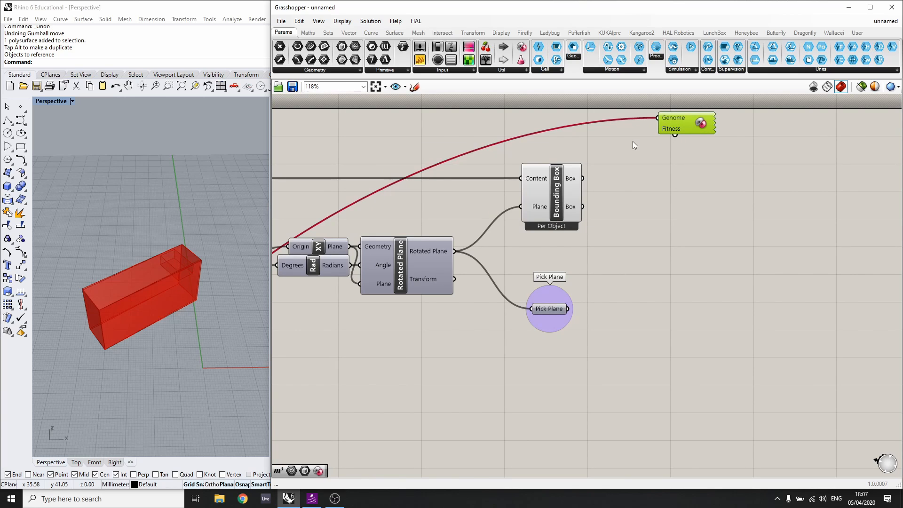
pyautogui.moveTo(658, 210)
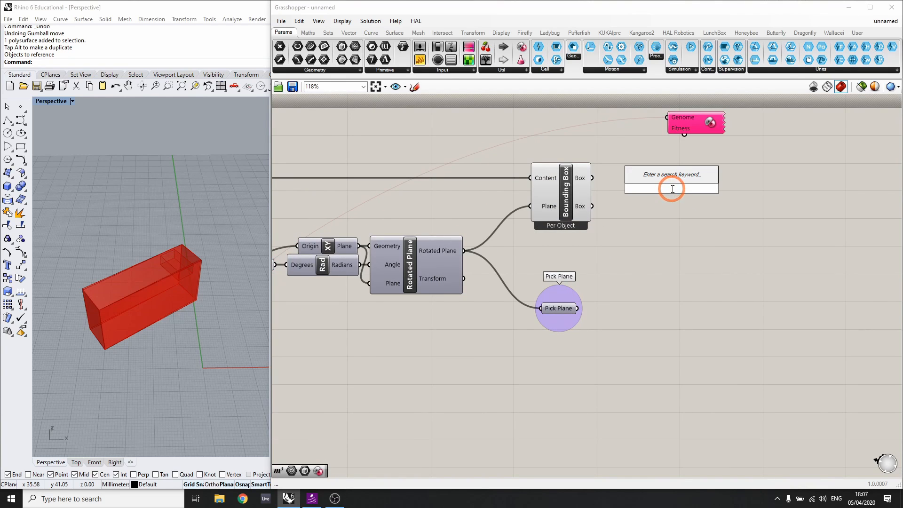
# Add a Volume component via 'vo' on the bounding box and feed it to Galapagos Fitness
pyautogui.write('vo')
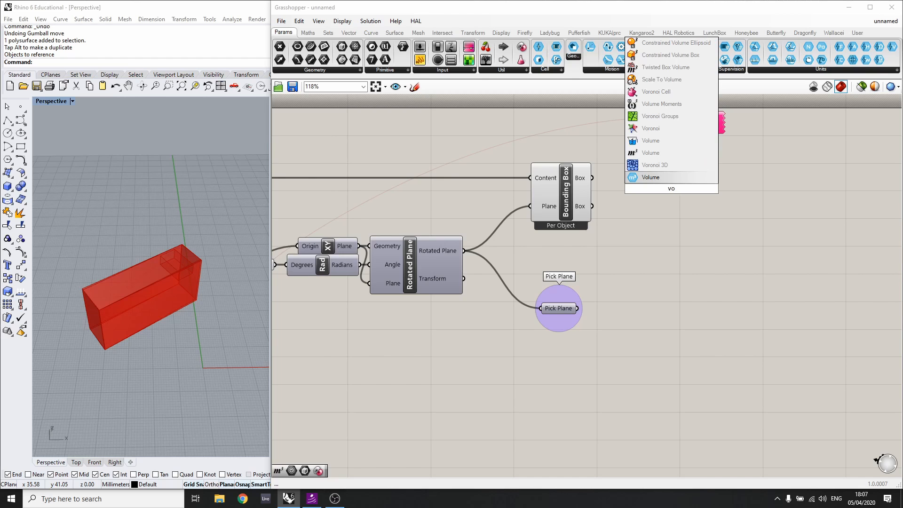
pyautogui.click(650, 177)
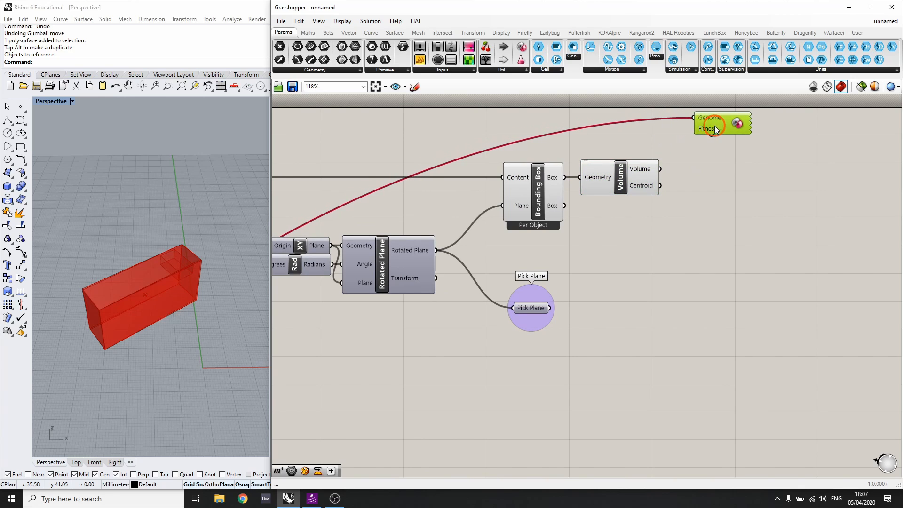
pyautogui.moveTo(662, 169)
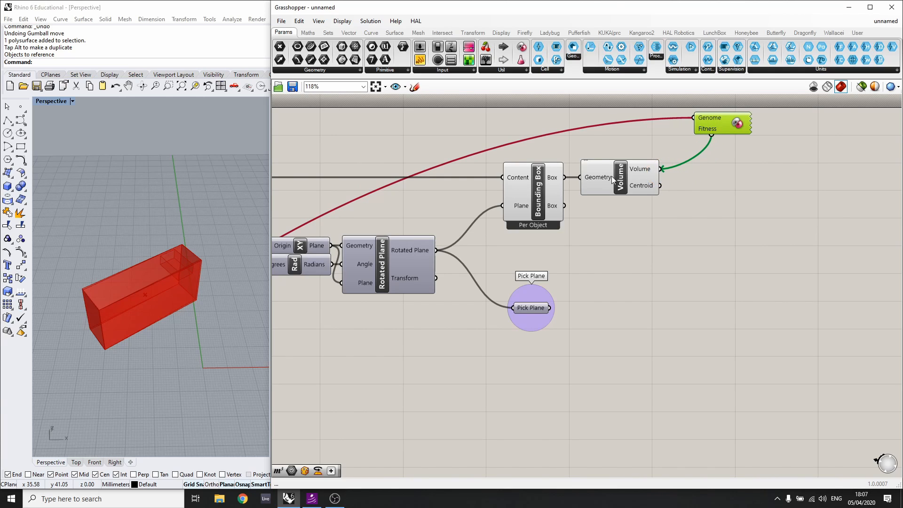
pyautogui.moveTo(714, 133)
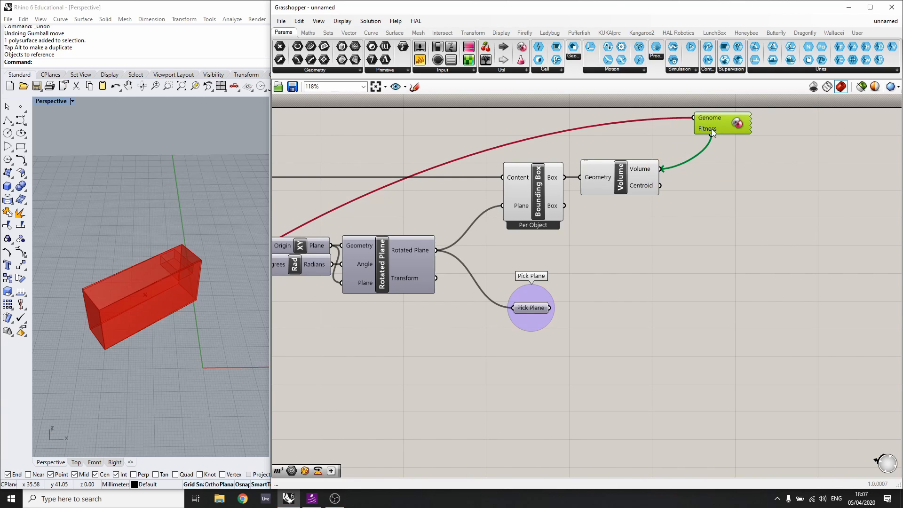
pyautogui.moveTo(697, 145)
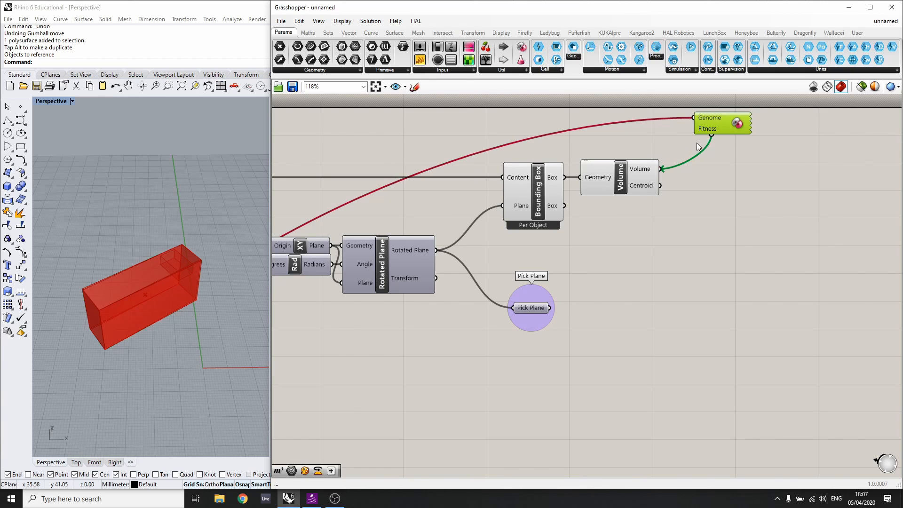
pyautogui.moveTo(711, 131)
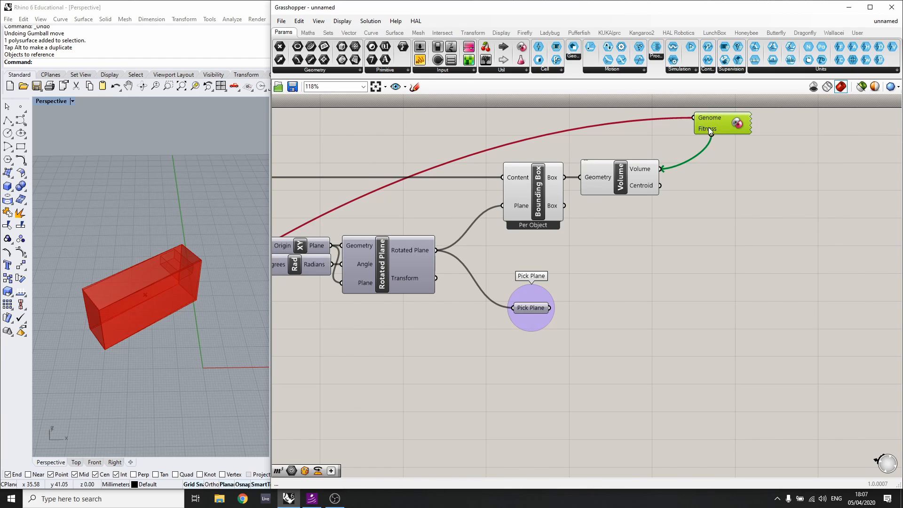
# Set the Galapagos fitness goal to Minimize and show the solver controls
pyautogui.doubleClick(721, 122)
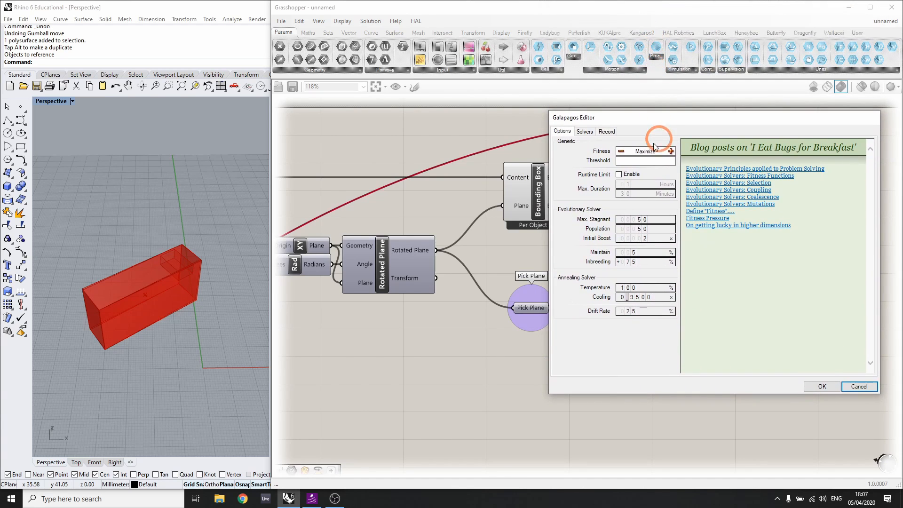
pyautogui.moveTo(628, 156)
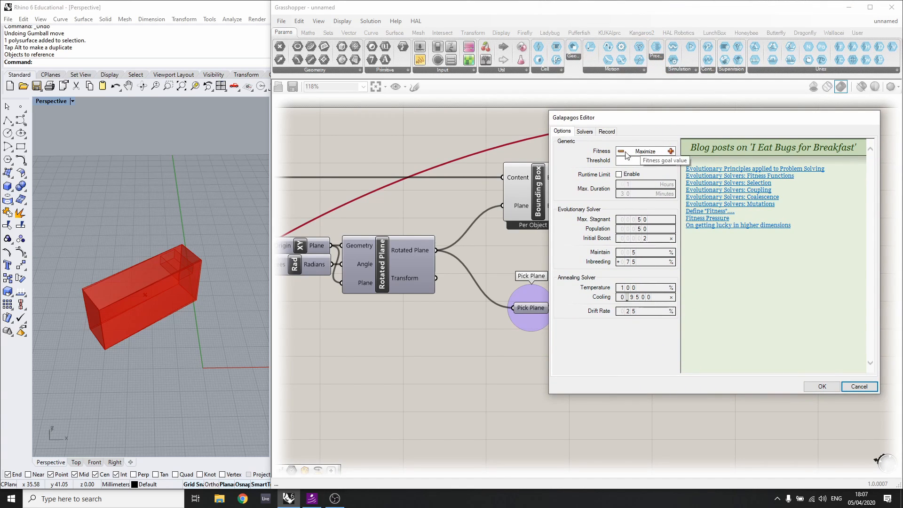
pyautogui.click(627, 151)
pyautogui.write('1')
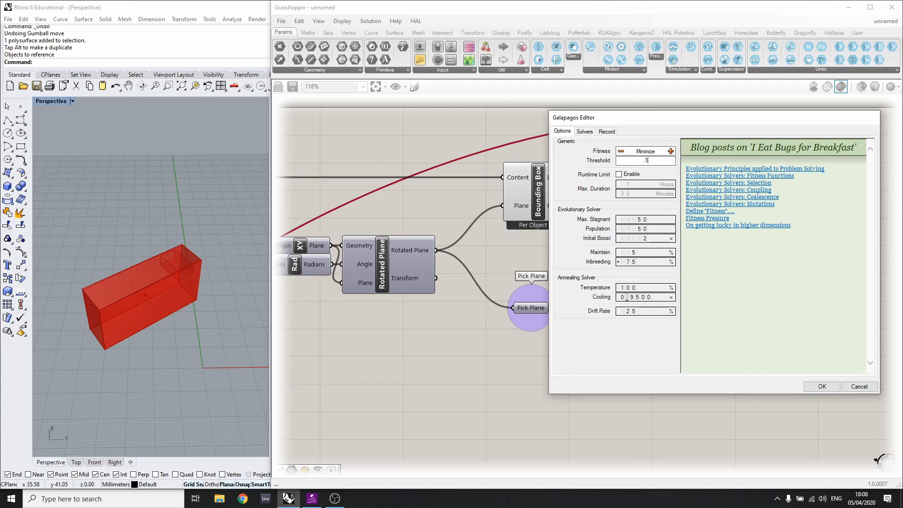
pyautogui.click(584, 131)
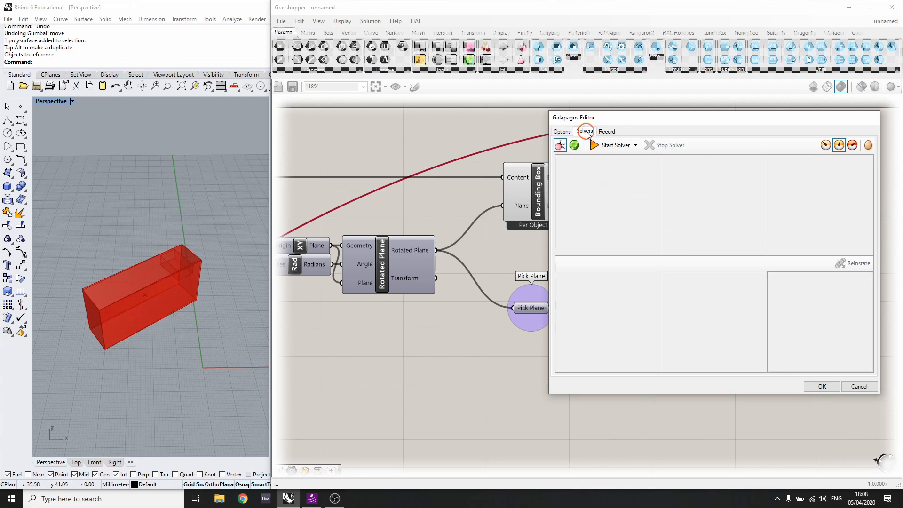
pyautogui.scroll(-3)
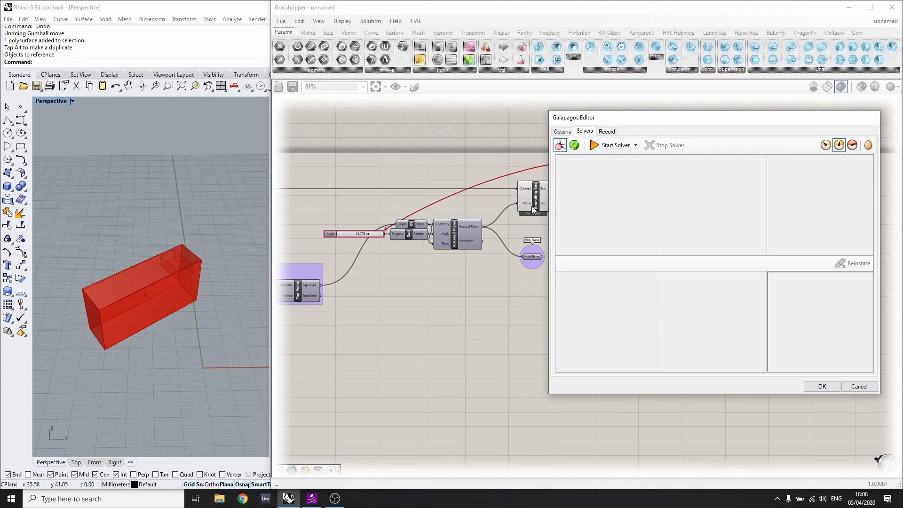
pyautogui.scroll(3)
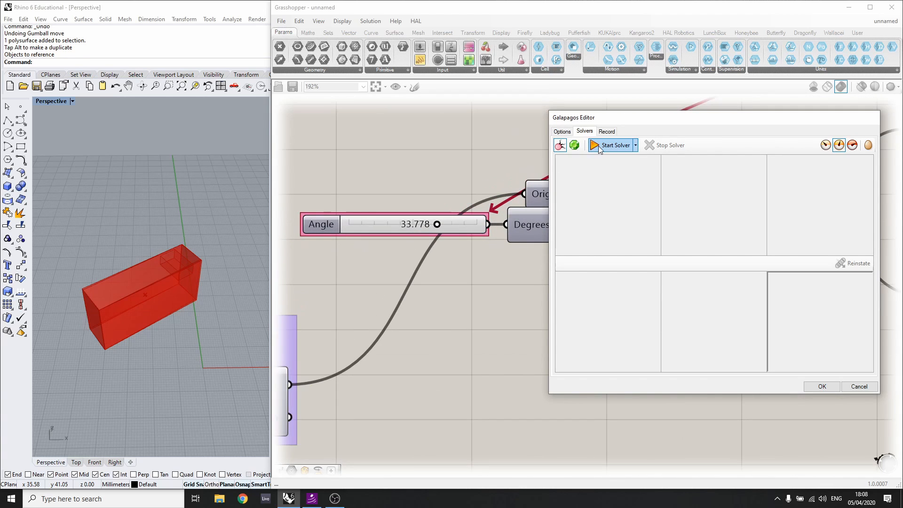
# Run the solver once, stop it and accept the result, Angle near 34.721
pyautogui.click(613, 145)
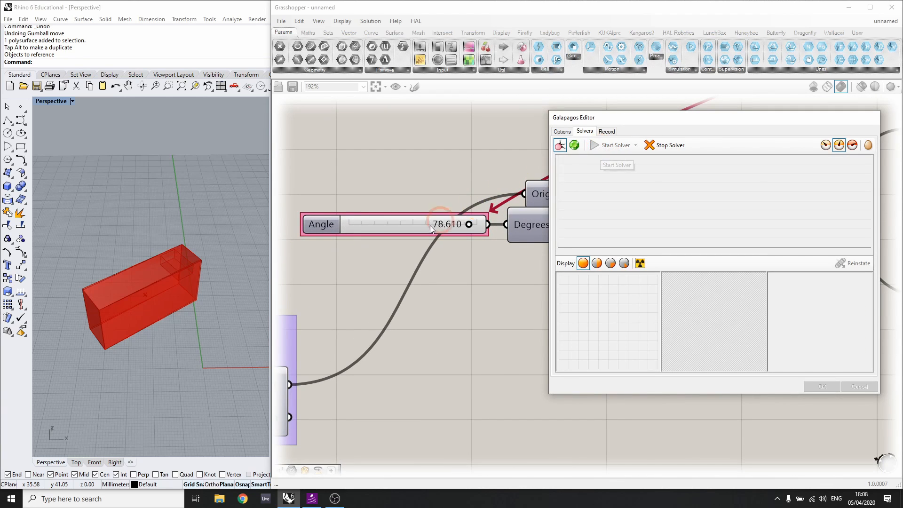
pyautogui.click(612, 144)
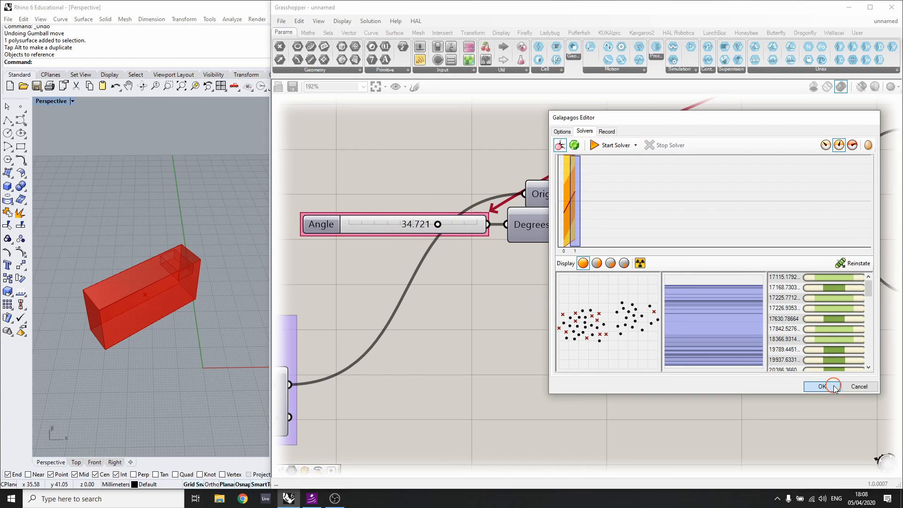
pyautogui.click(821, 385)
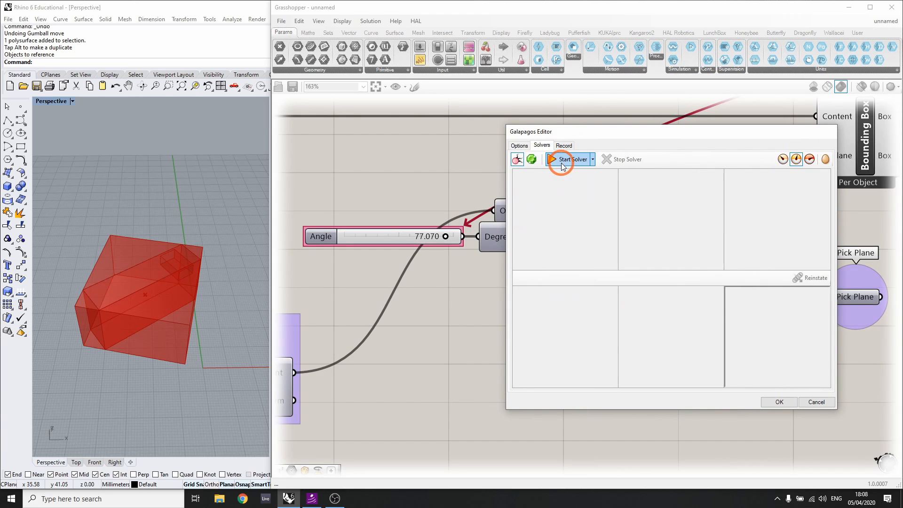
# Run Galapagos again until the box hugs the object, Angle settling near -55.4, then stop
pyautogui.click(568, 159)
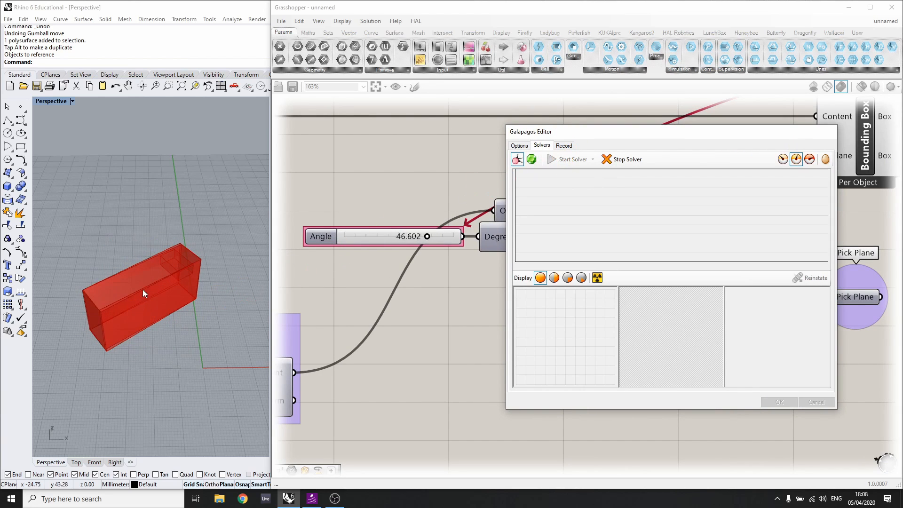
pyautogui.click(573, 159)
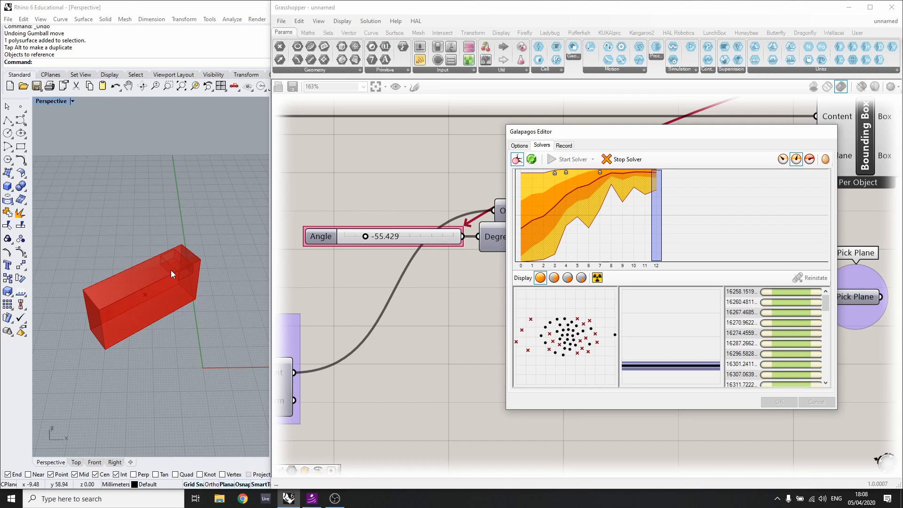
pyautogui.click(621, 159)
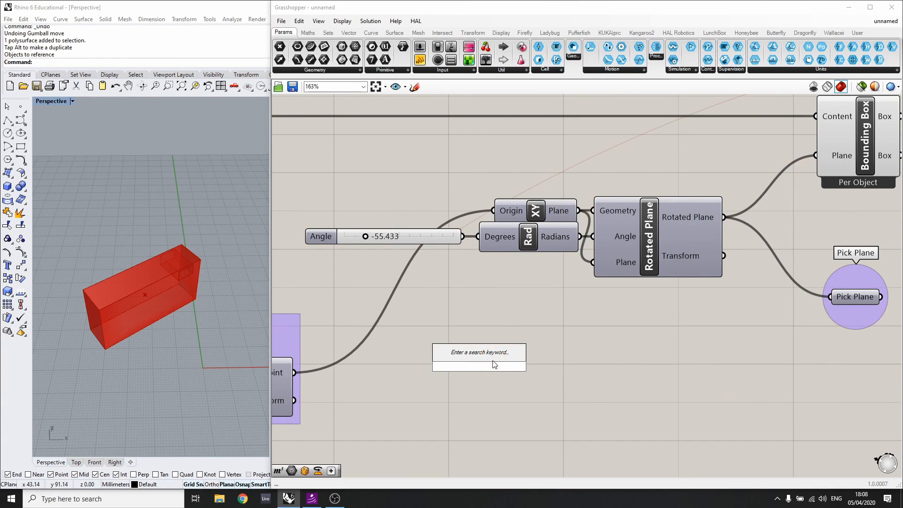
# Add a '+90' Addition on the Angle value and a Panel showing the sum 34.567, undoing a stray slider change
pyautogui.write('+90')
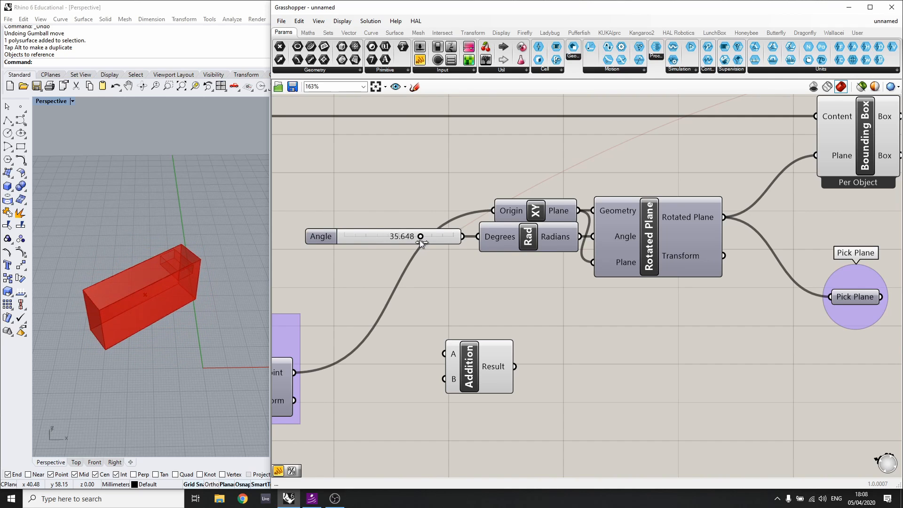
pyautogui.press('ctrl+z')
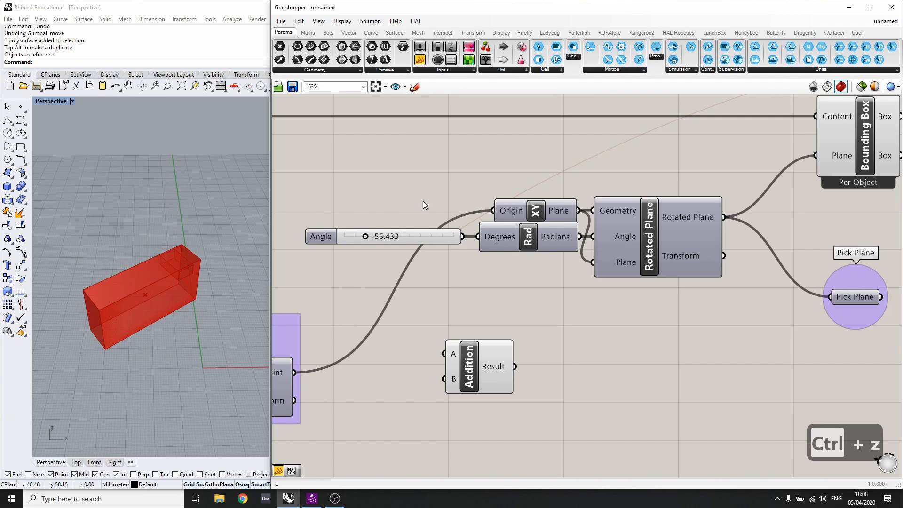
pyautogui.doubleClick(595, 386)
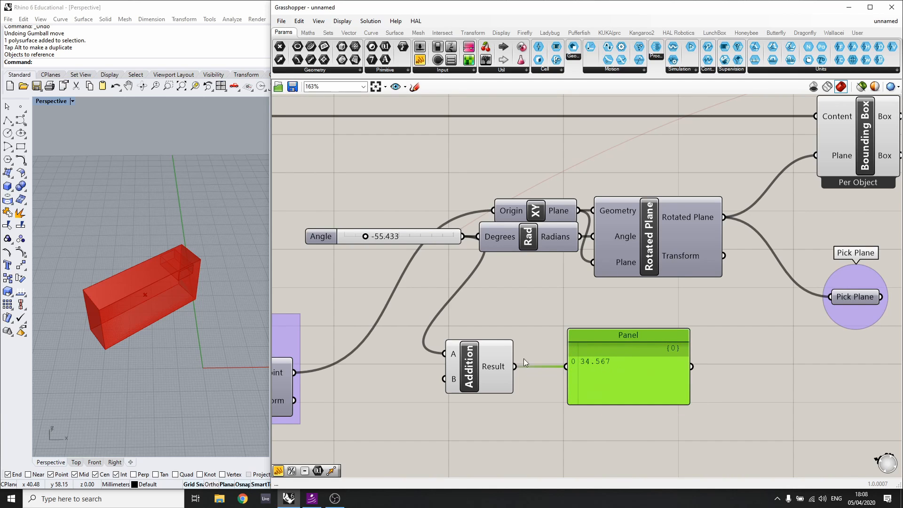
pyautogui.moveTo(226, 297)
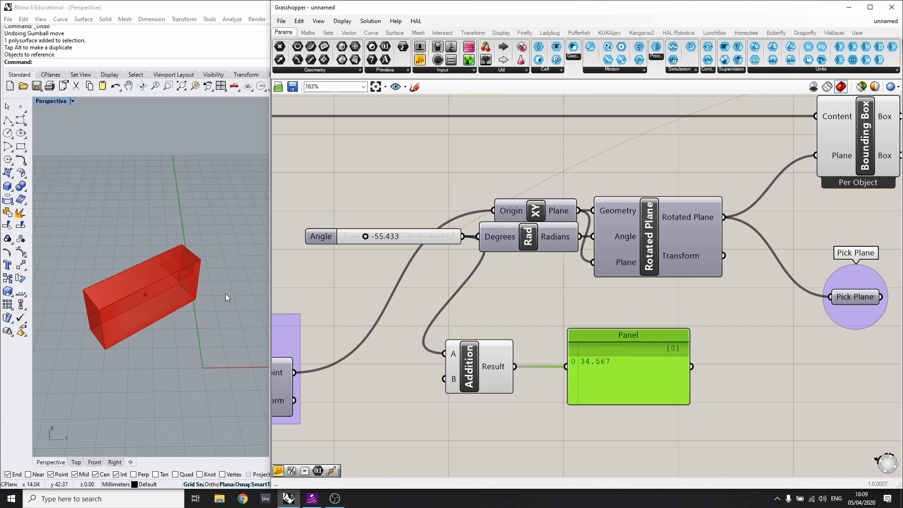
pyautogui.scroll(-3)
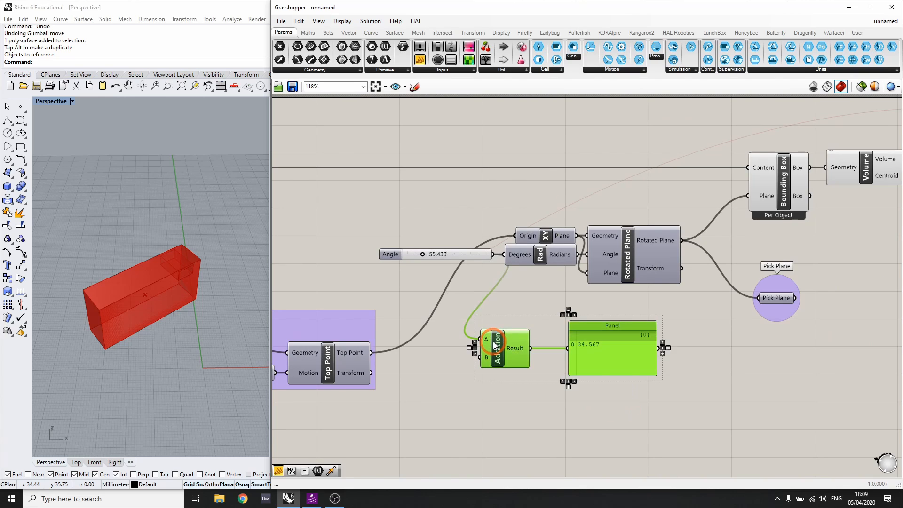
# Set the Angle slider range to Min 0 and Max 90
pyautogui.doubleClick(435, 254)
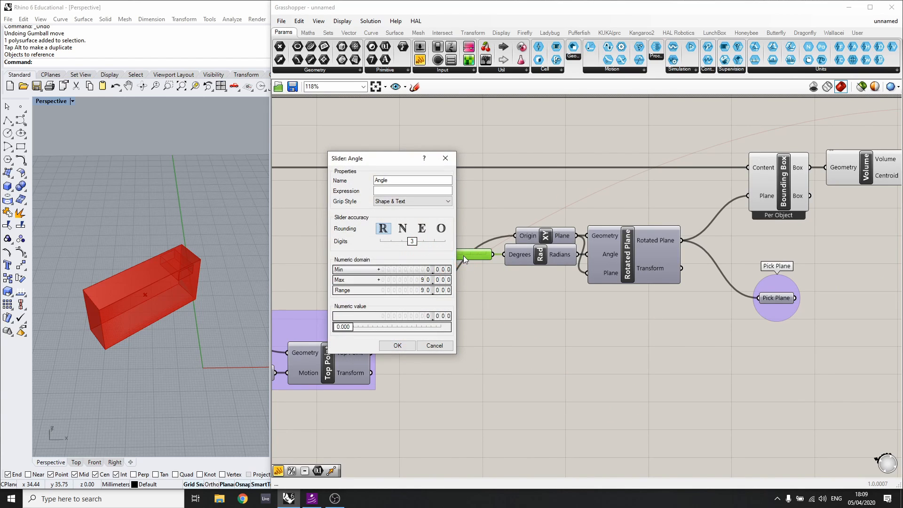
pyautogui.click(396, 345)
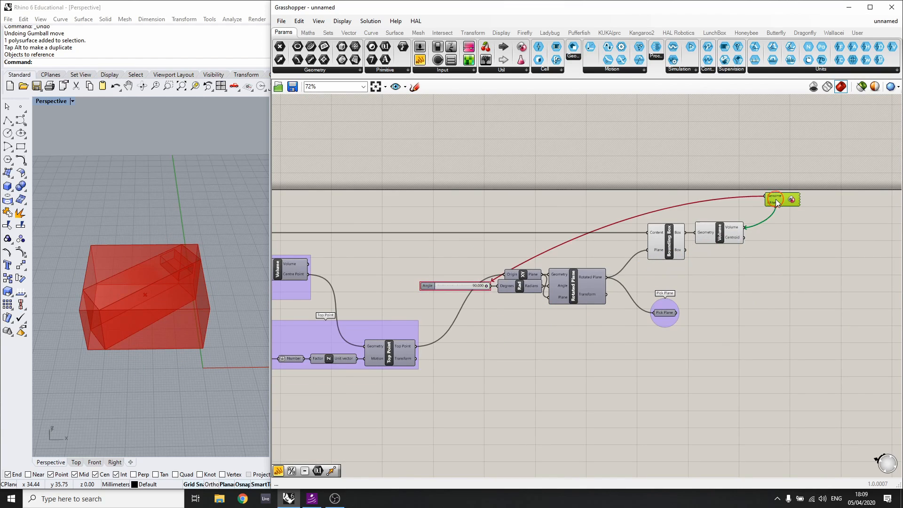
# Rerun Galapagos within 0–90 so Angle settles at 34.567 and accept the result
pyautogui.doubleClick(775, 199)
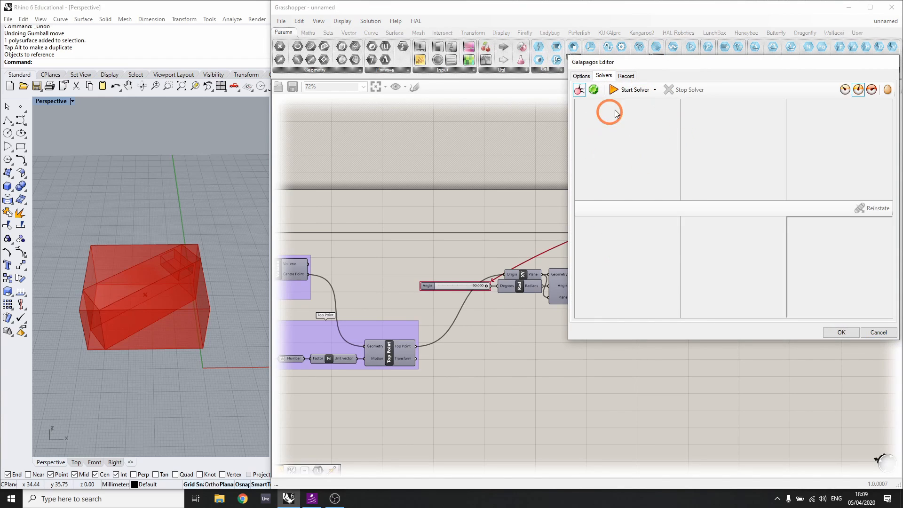
pyautogui.click(632, 90)
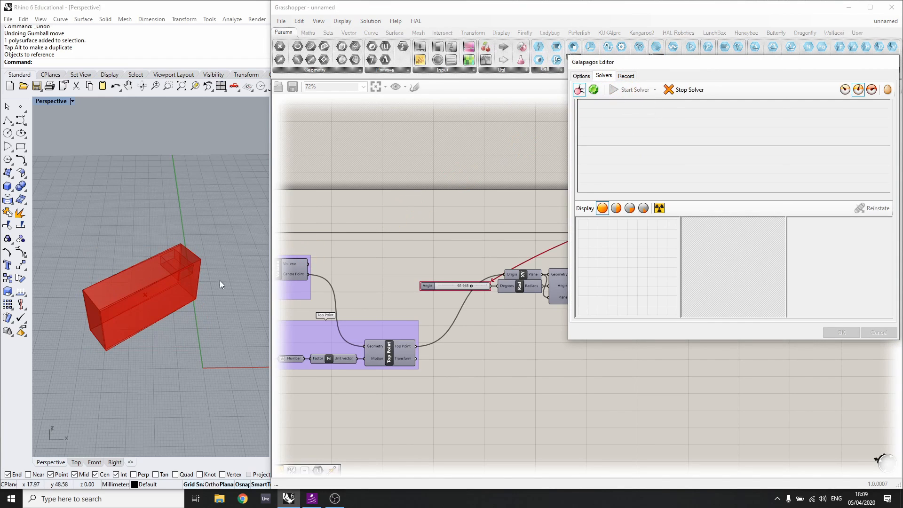
pyautogui.click(631, 90)
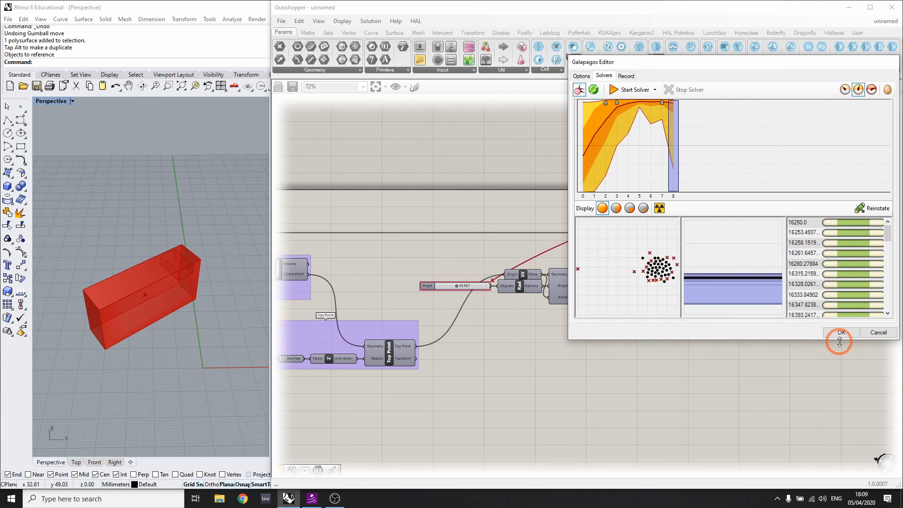
pyautogui.click(840, 333)
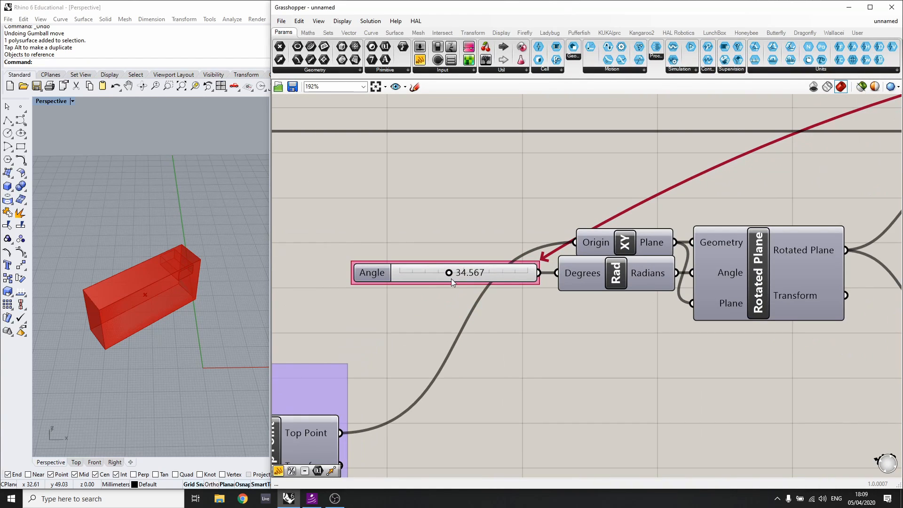
pyautogui.moveTo(469, 273)
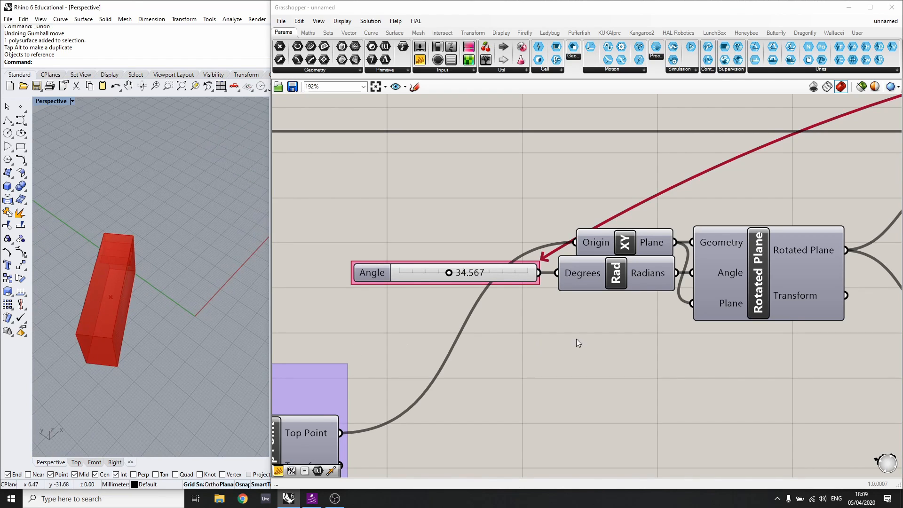
pyautogui.scroll(-3)
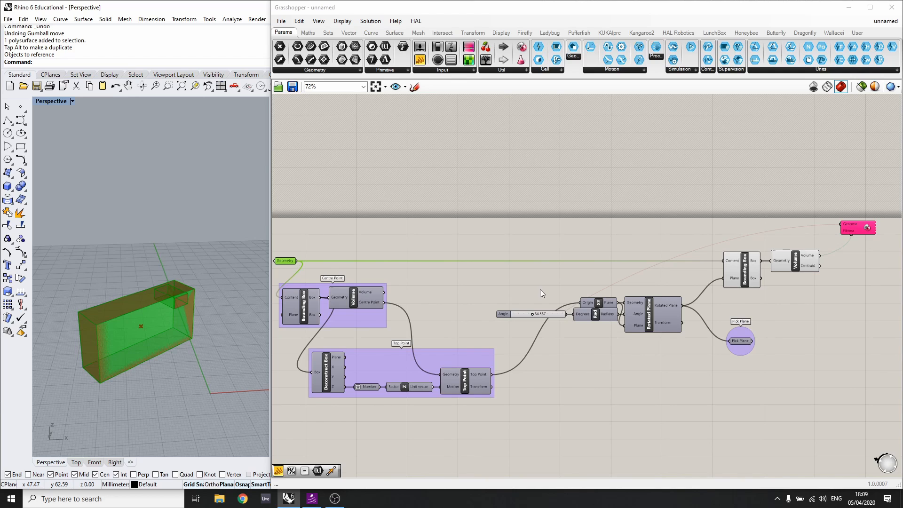
pyautogui.moveTo(505, 287)
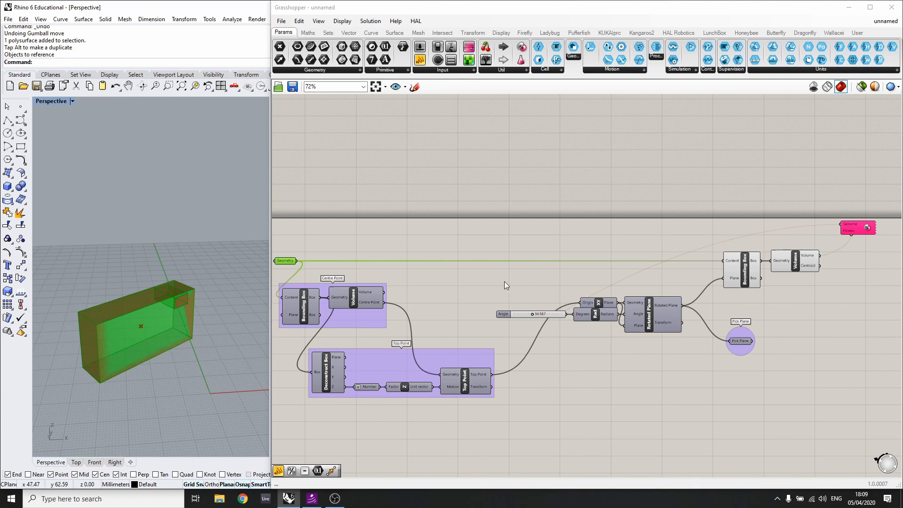
pyautogui.scroll(3)
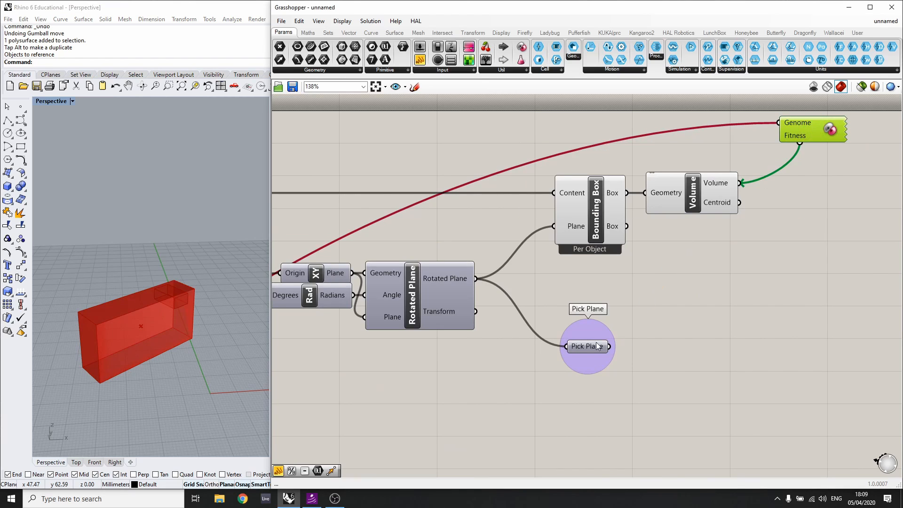
pyautogui.scroll(-3)
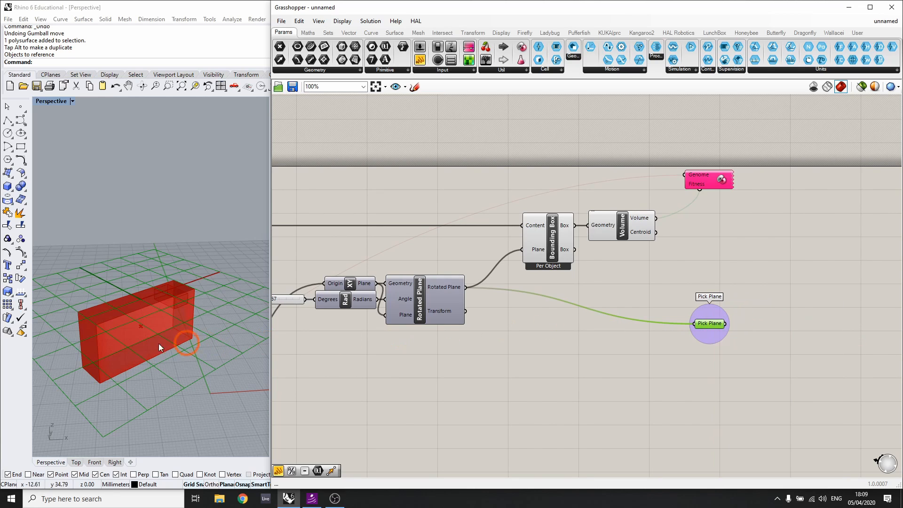
pyautogui.scroll(-3)
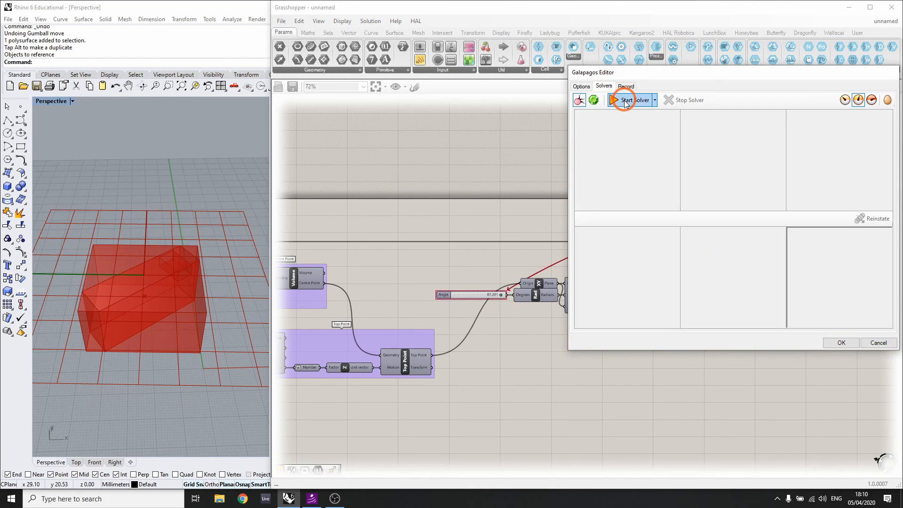
# Run the Galapagos solver again and stop it once the volume graph converges near angle 34.57
pyautogui.click(628, 99)
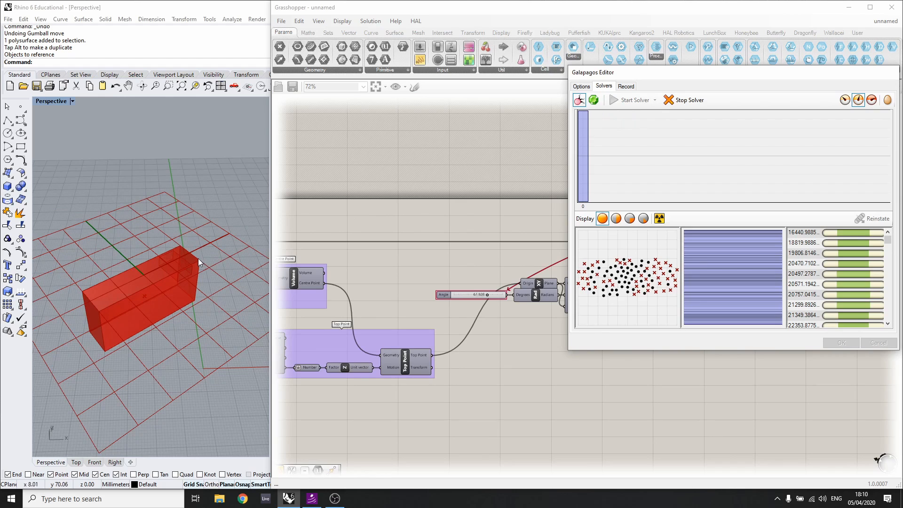
pyautogui.click(631, 100)
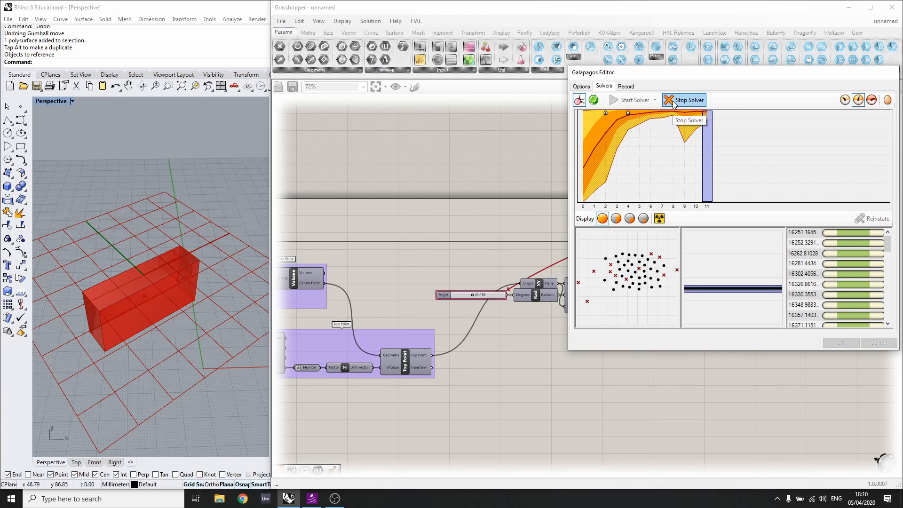
pyautogui.click(685, 100)
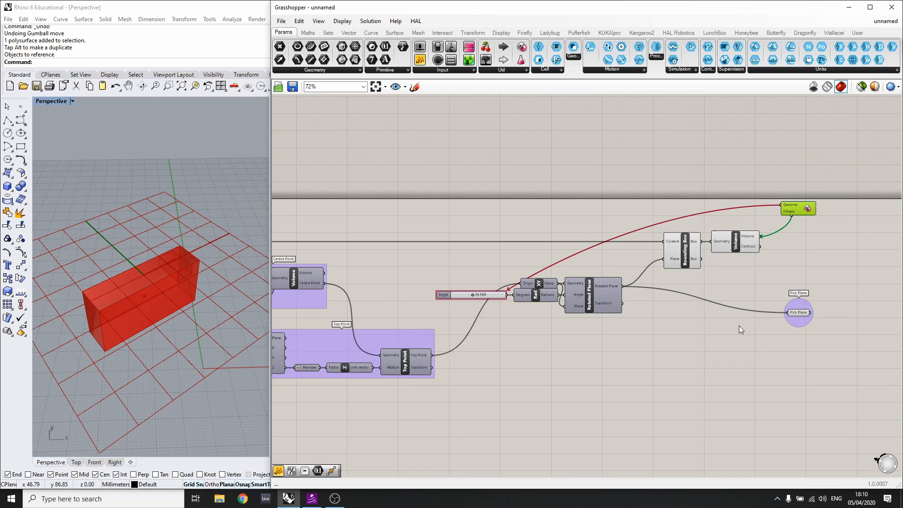
pyautogui.scroll(-3)
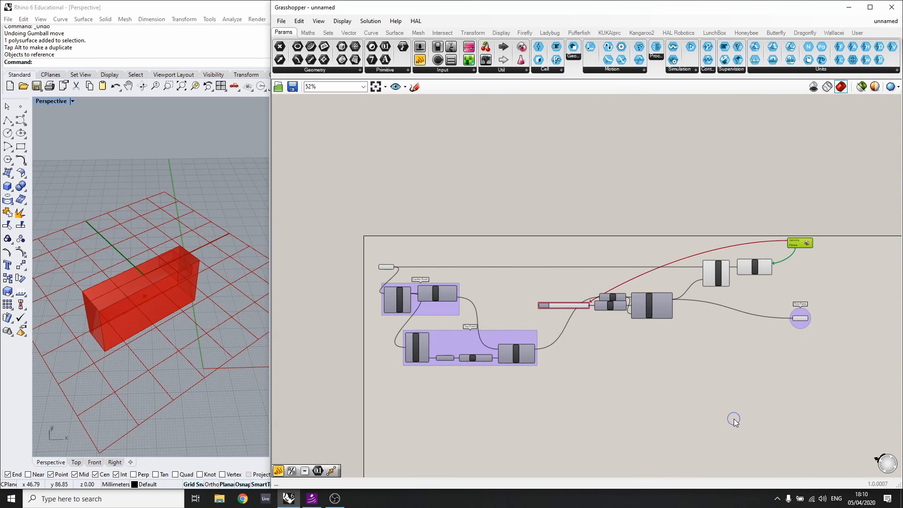
pyautogui.scroll(3)
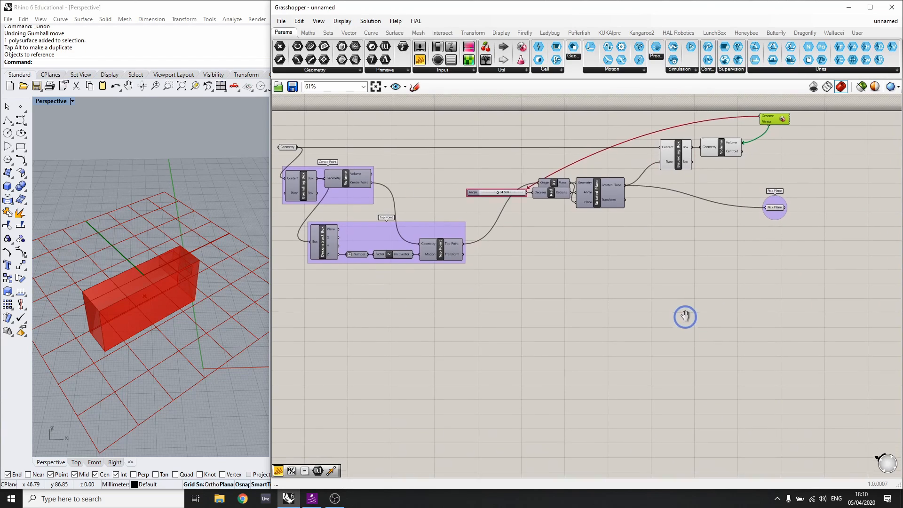